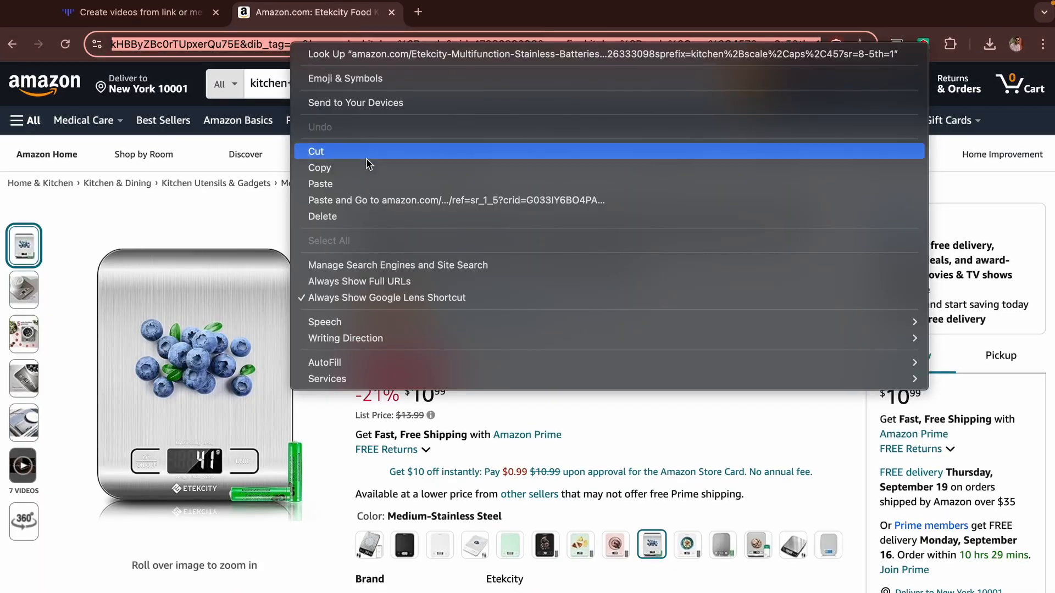
Copy the Etekcity kitchen scale's Amazon product URL from the address bar
click(135, 12)
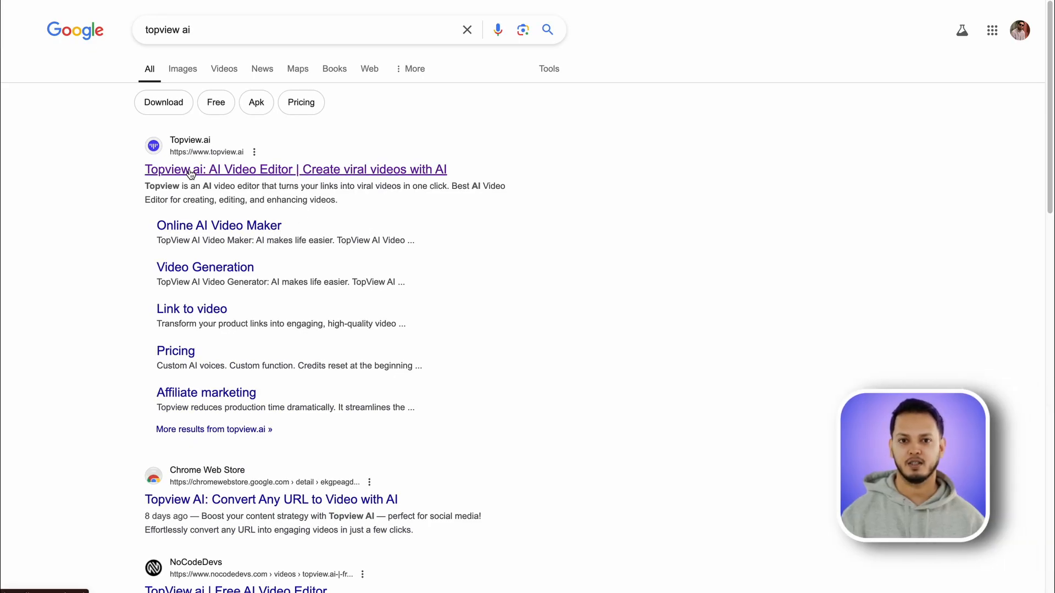
Open the Topview.ai search result and bring up its Sign in dialog
click(294, 168)
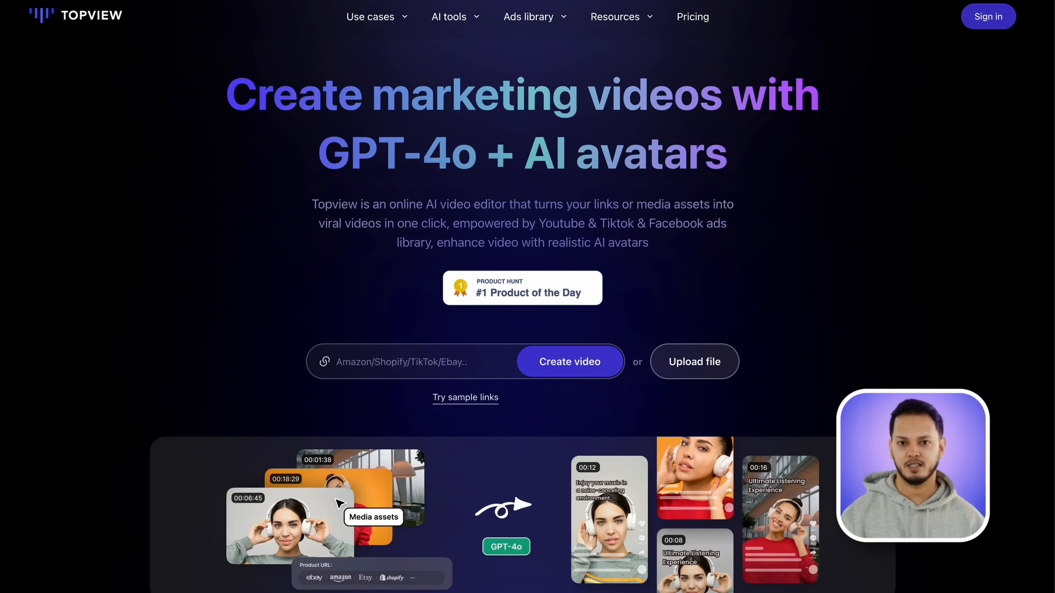
click(988, 16)
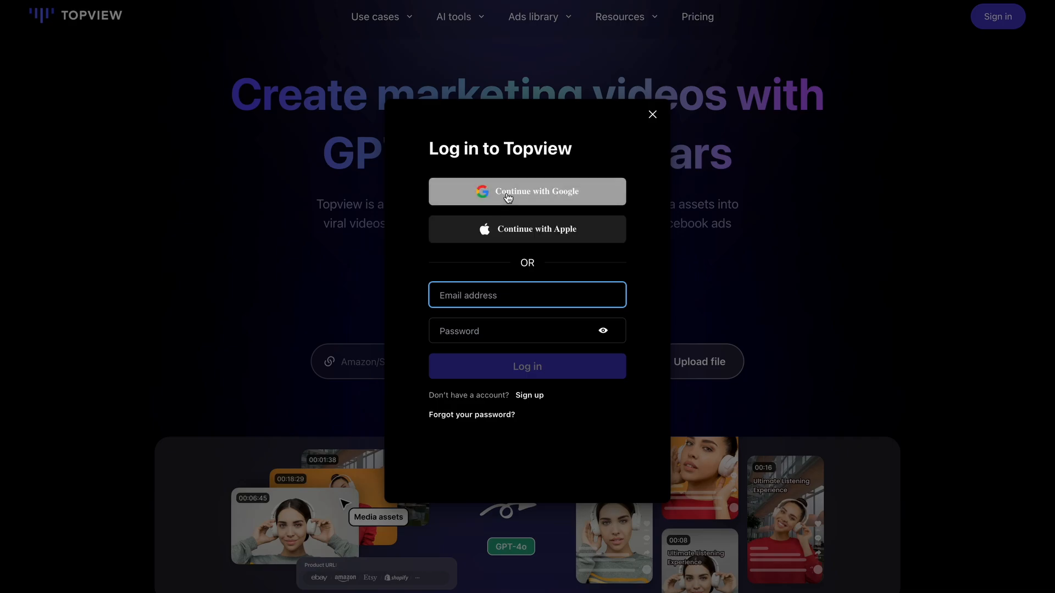
Sign in to Topview AI with a Google account
click(526, 192)
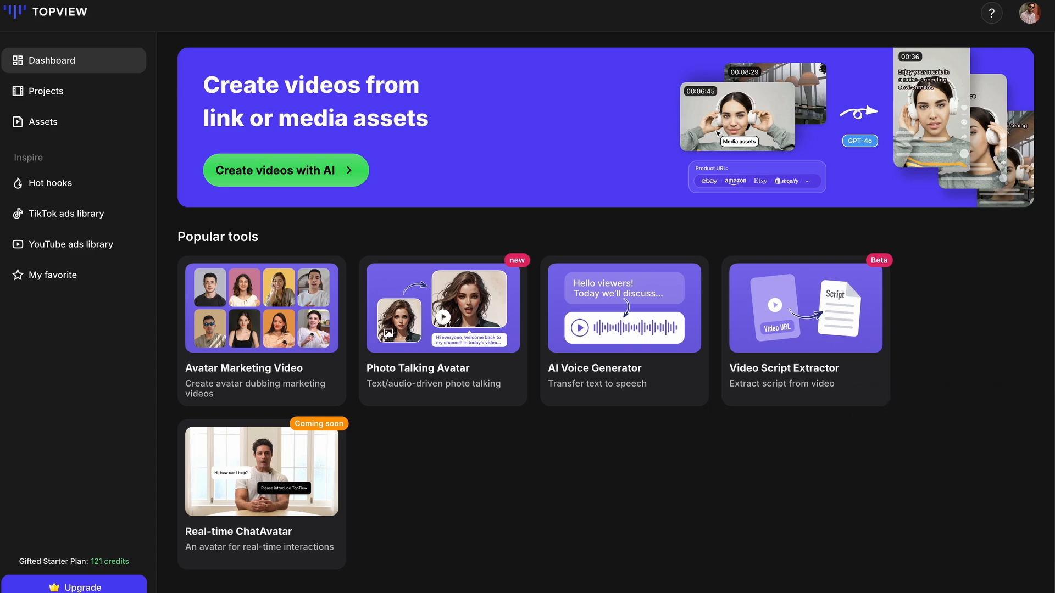
Open Avatar Marketing Video and choose Camila's kitchen scene as the avatar
click(284, 170)
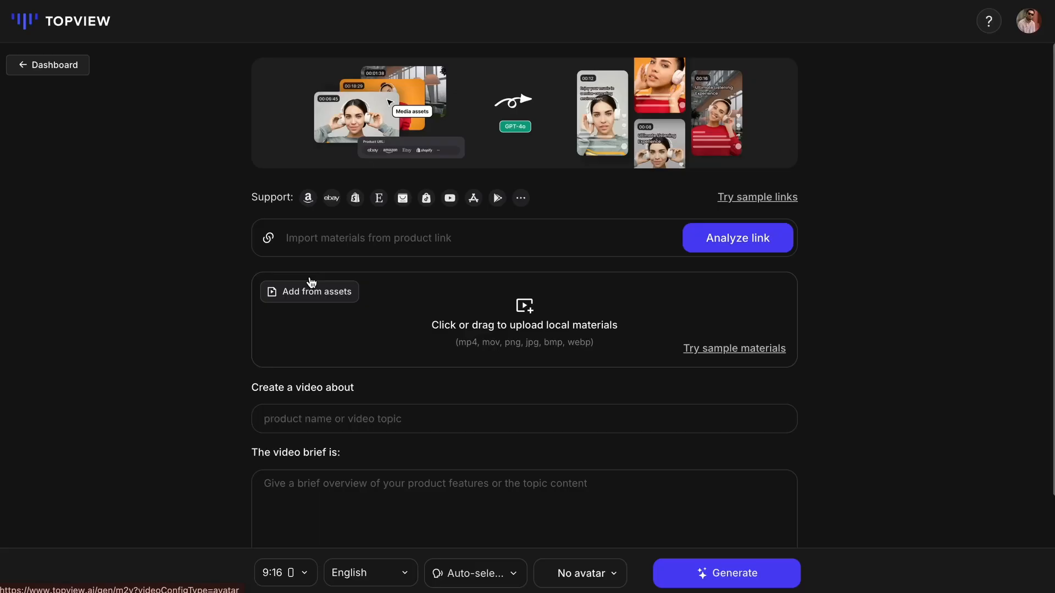
click(577, 573)
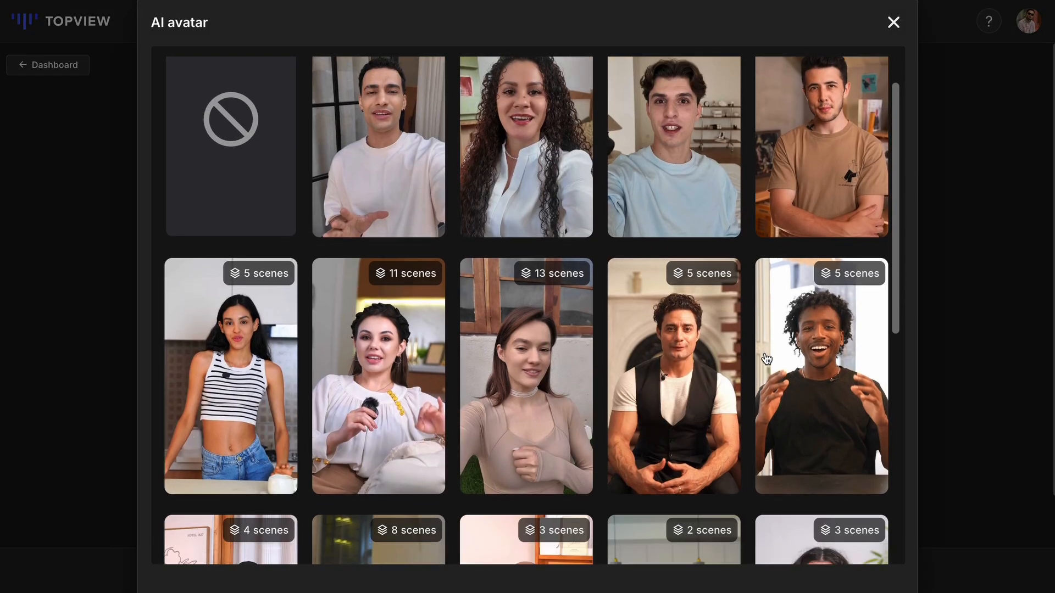
scroll(down, 3)
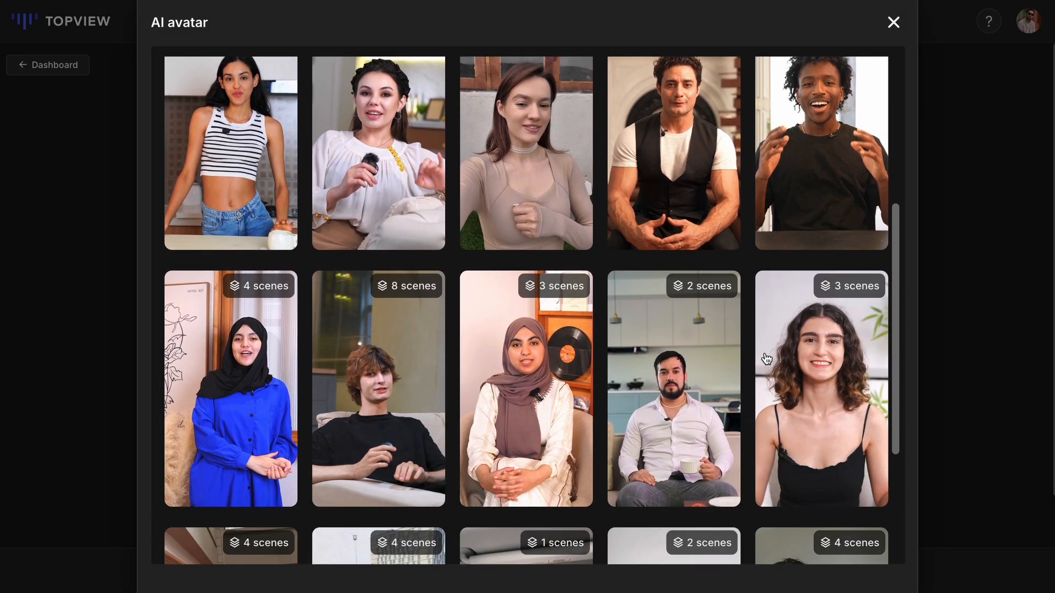
scroll(down, 3)
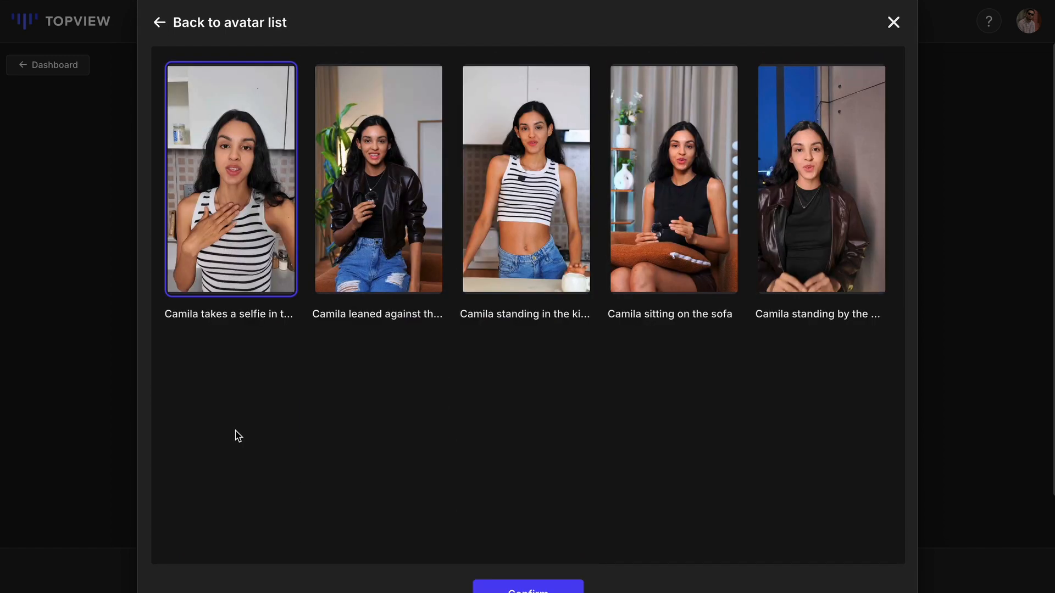
mouse_move(578, 191)
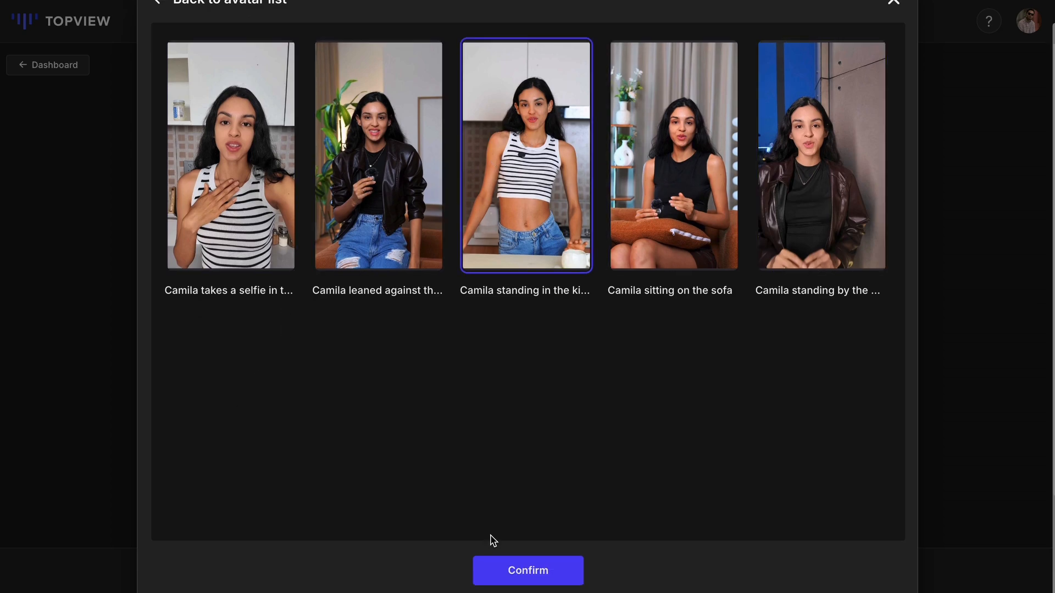
click(527, 570)
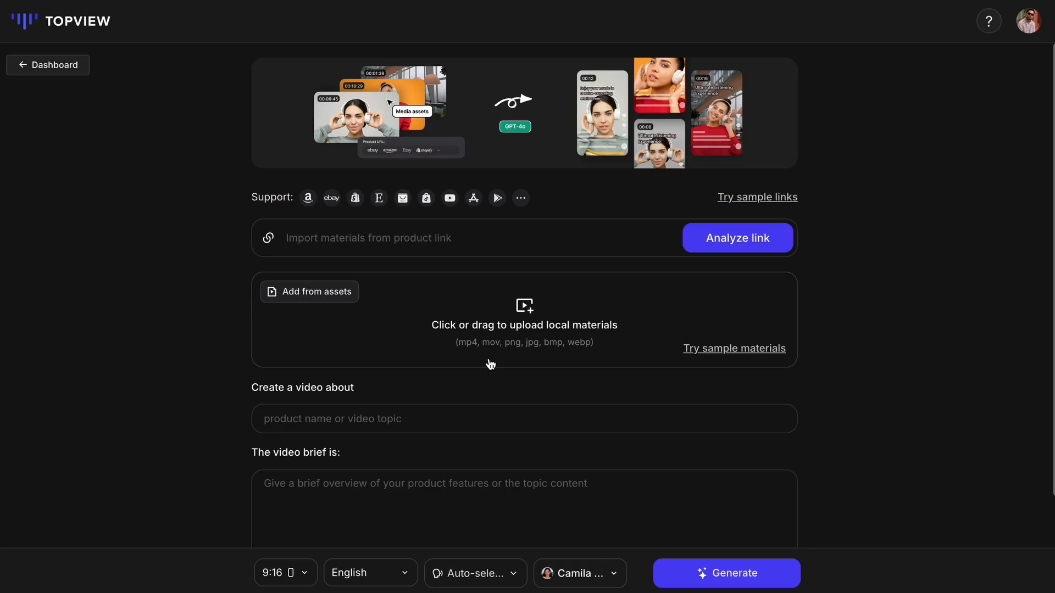
Paste the Amazon scale URL into the product link field and analyze it
click(422, 238)
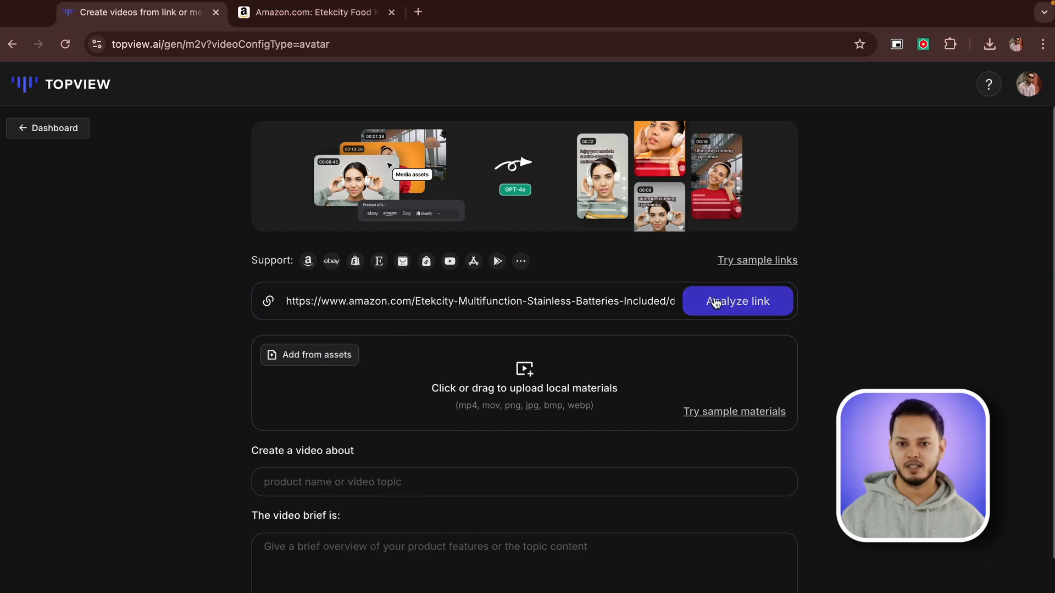
click(737, 301)
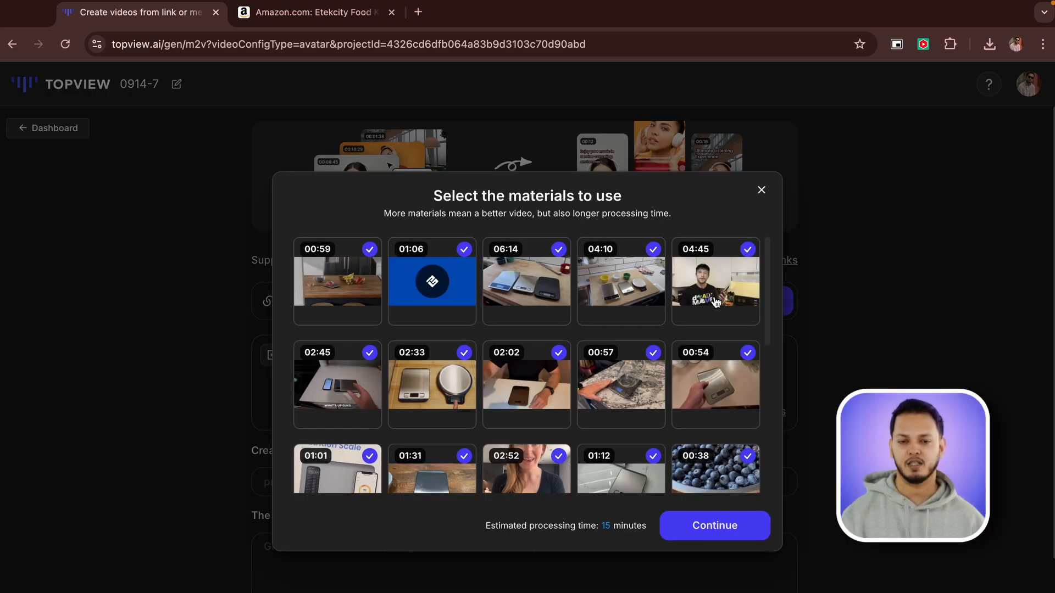
Deselect the 04:45 clip featuring a person and scroll through the materials
click(746, 249)
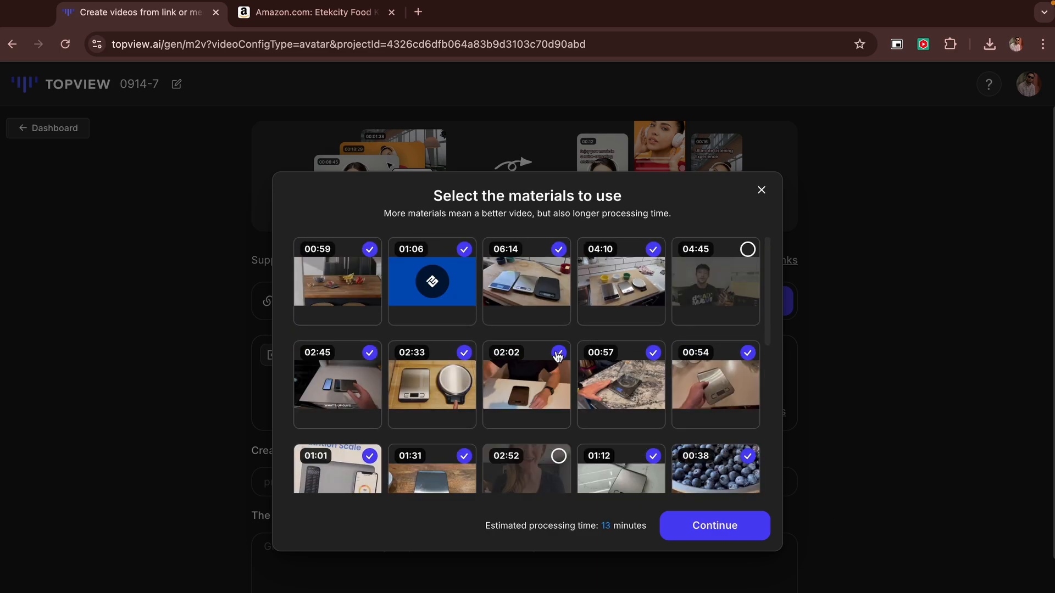
scroll(down, 3)
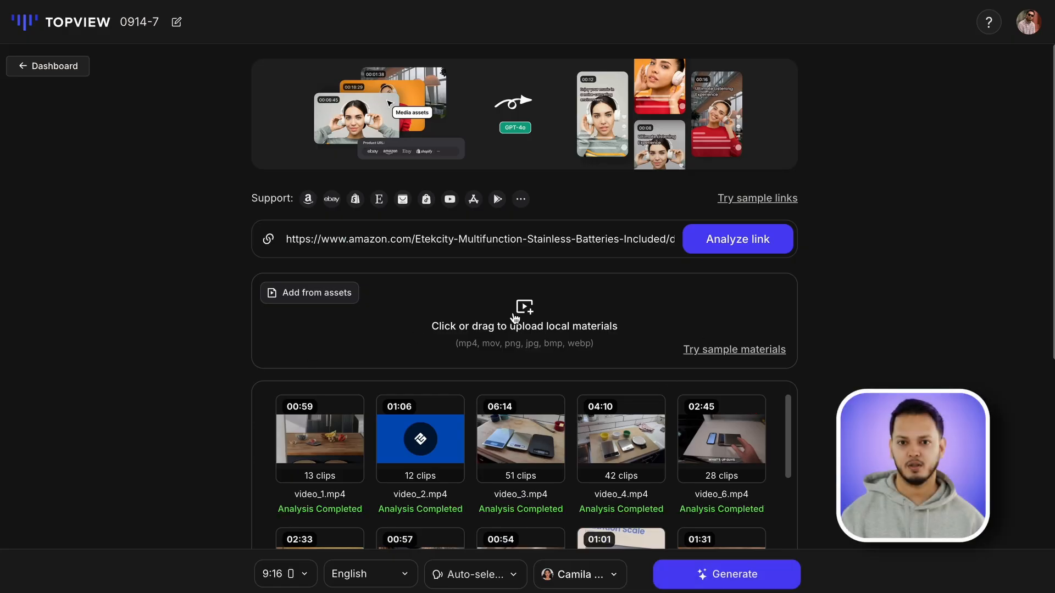
Reveal More options past the auto-filled title and brief, and open the 9:16 ratio list
scroll(down, 3)
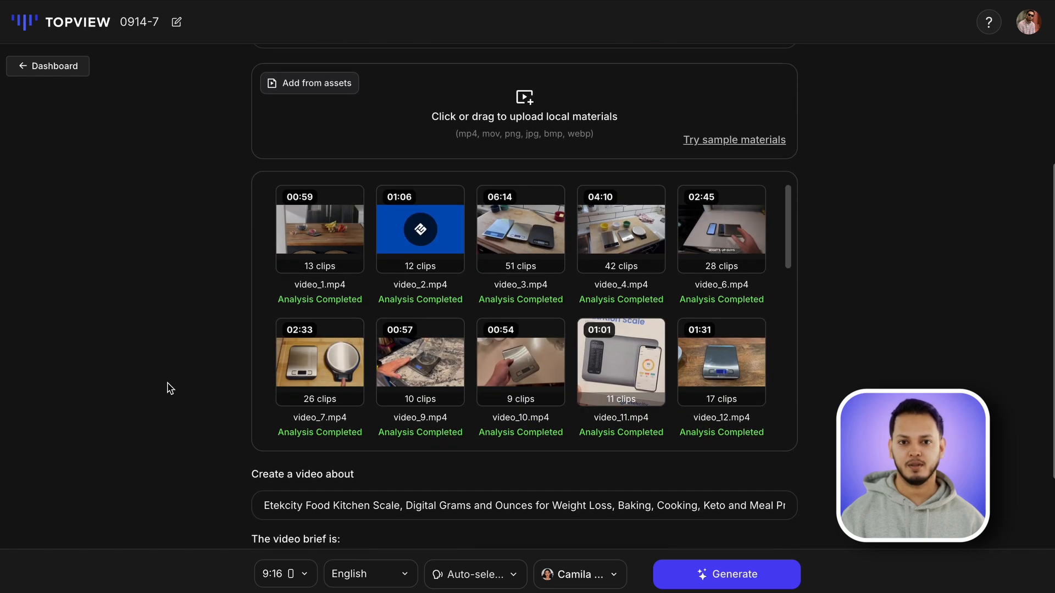
scroll(down, 3)
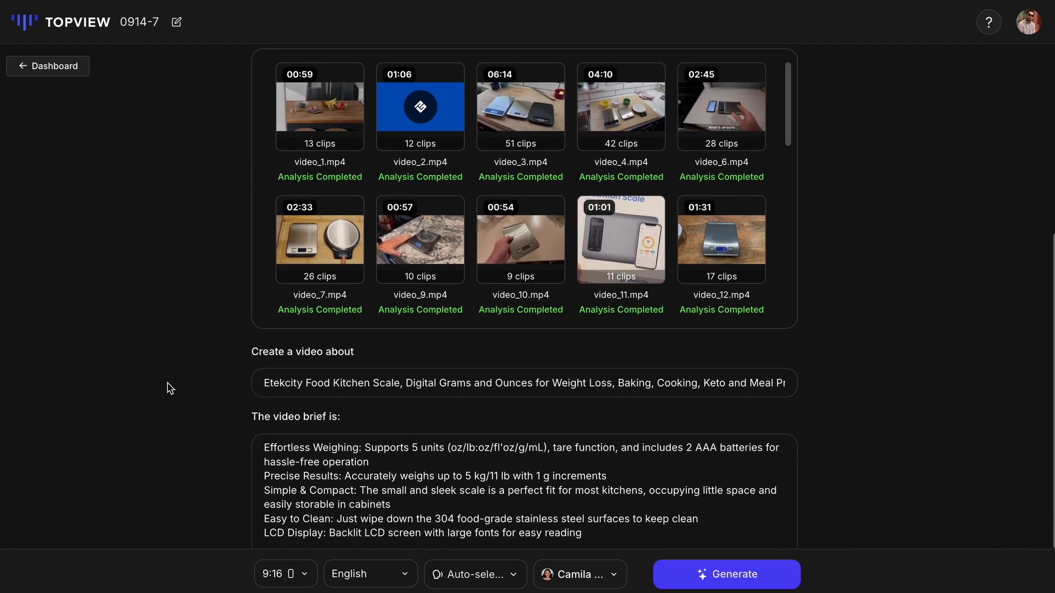
scroll(down, 3)
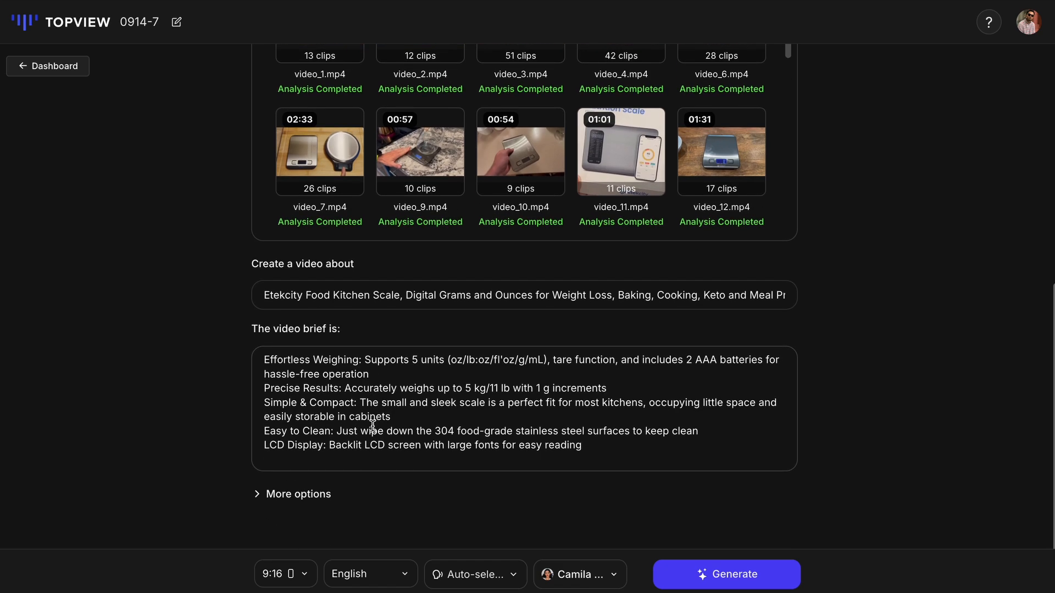
click(299, 494)
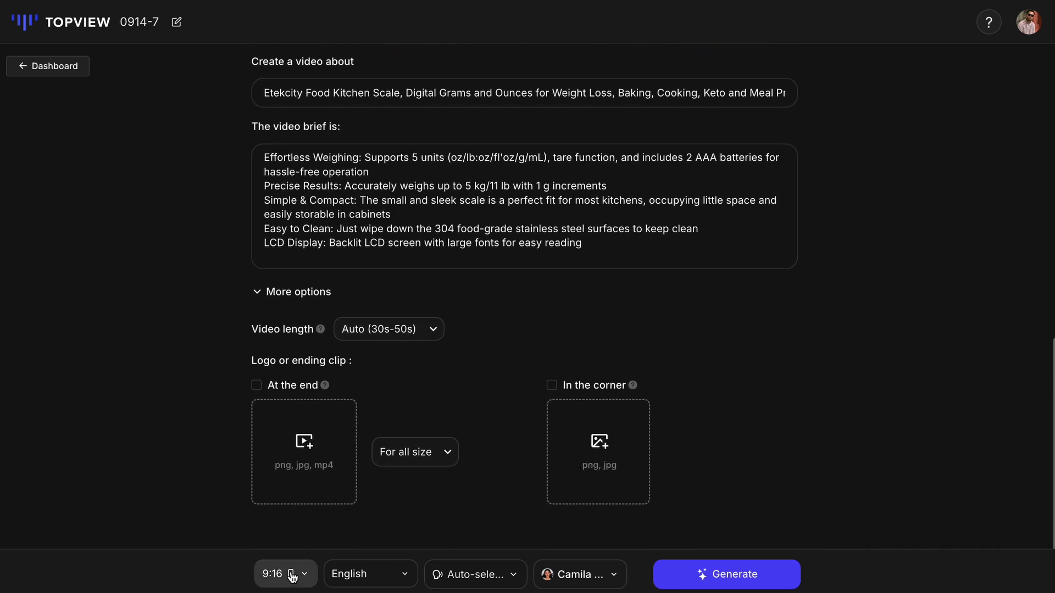
click(280, 574)
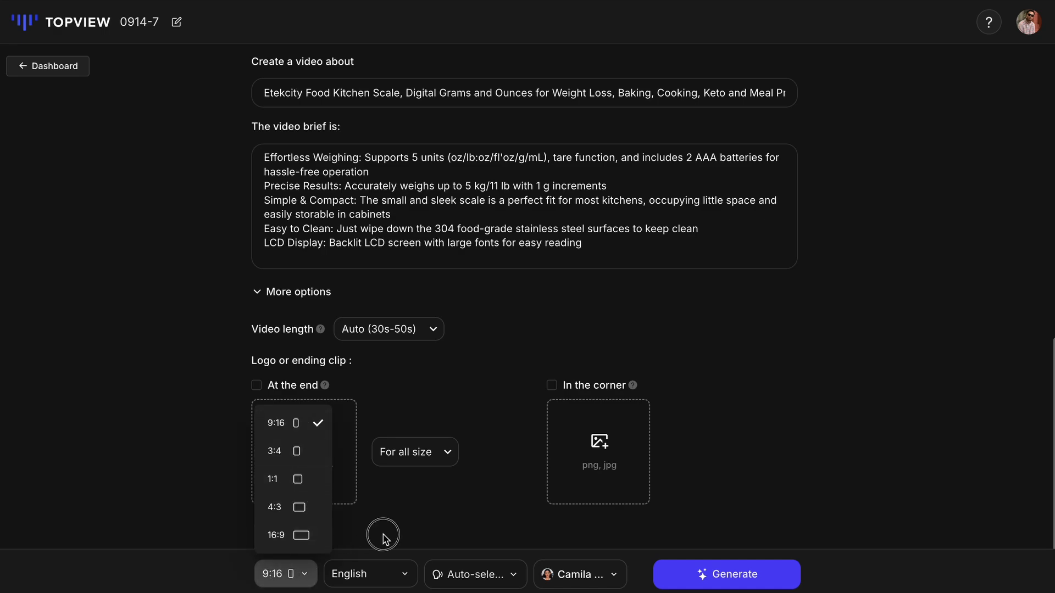
Preview the Valley voice sample, then select and confirm Valley as voiceover
click(575, 574)
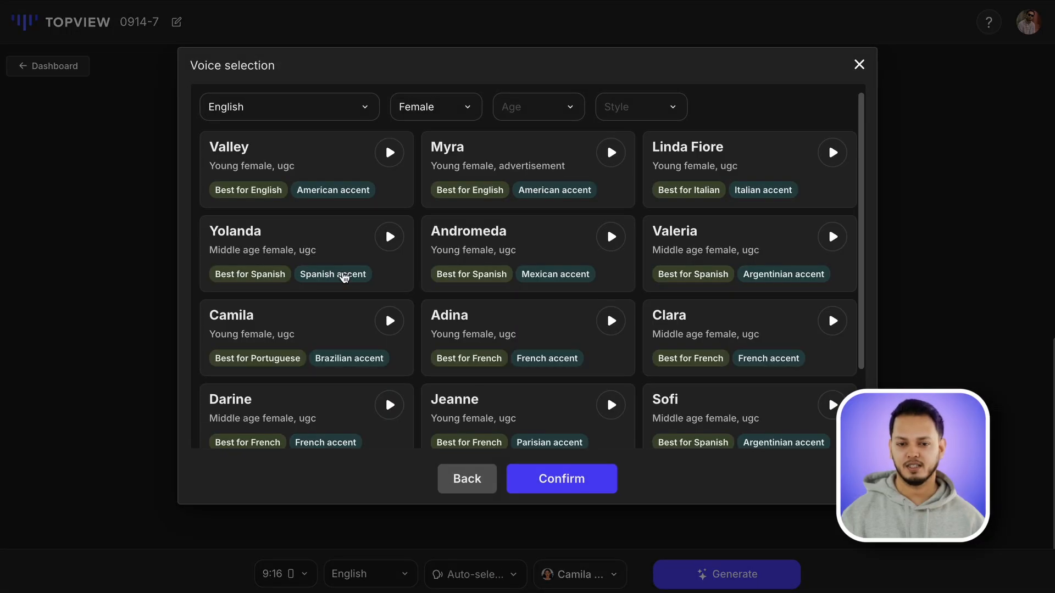
click(389, 152)
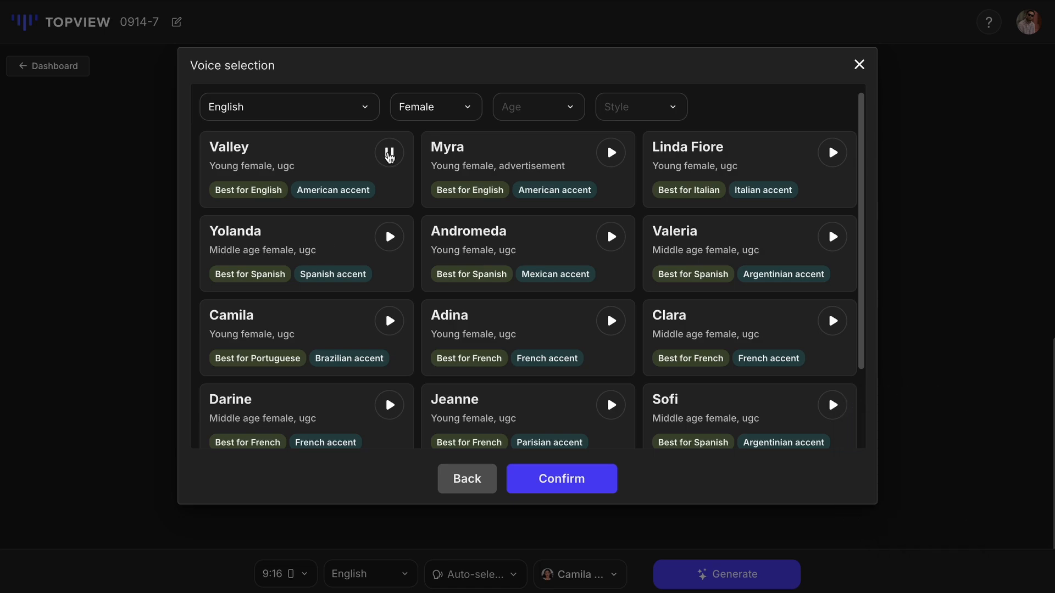
click(302, 168)
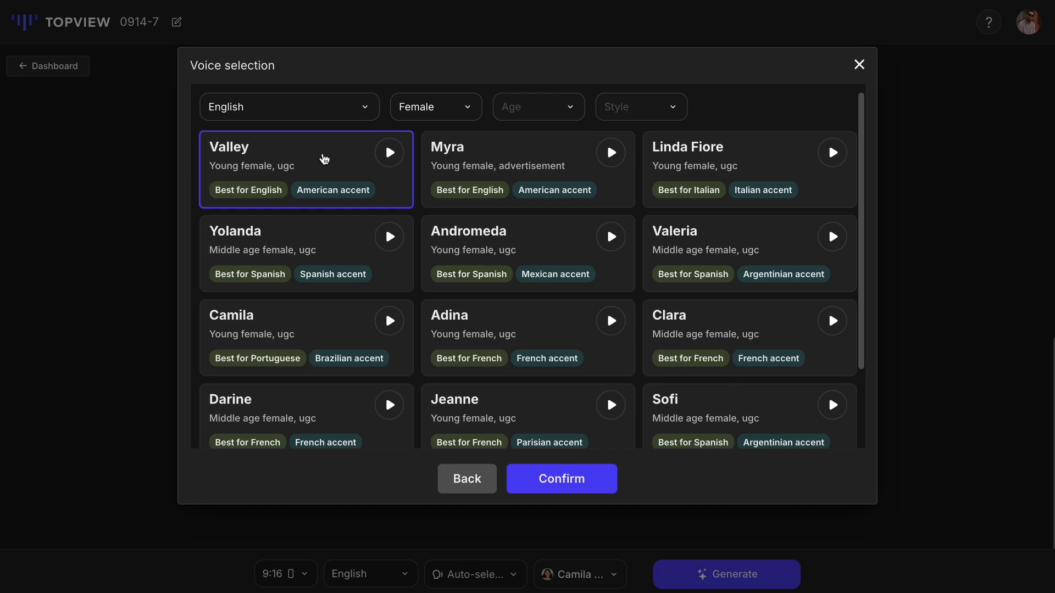
click(561, 478)
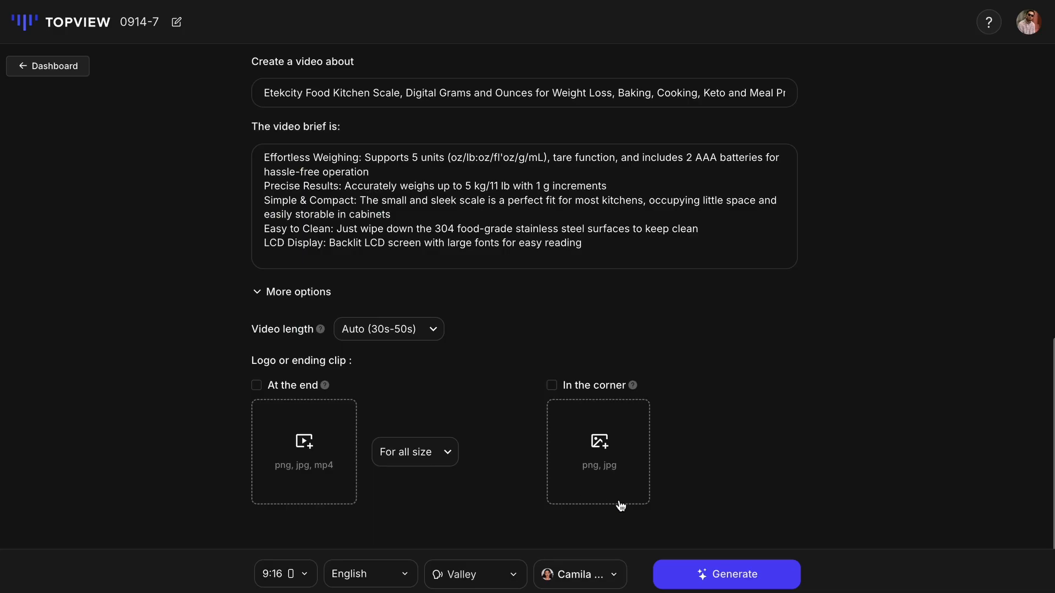
Generate the kitchen scale avatar marketing video scripts and previews
click(725, 573)
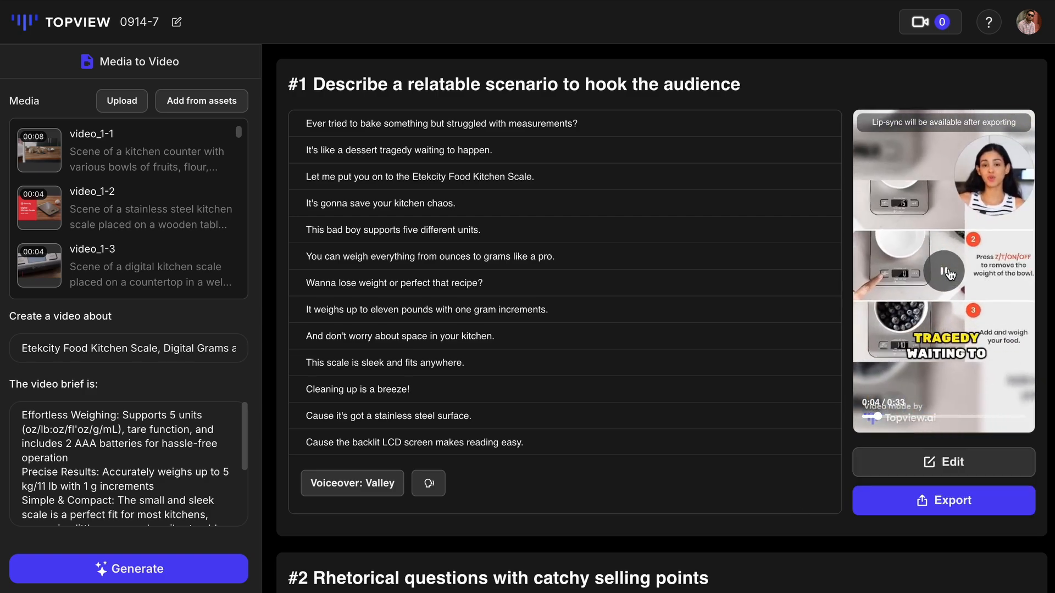
Edit the first video and apply the full avatar display mode to its opening shot
click(943, 461)
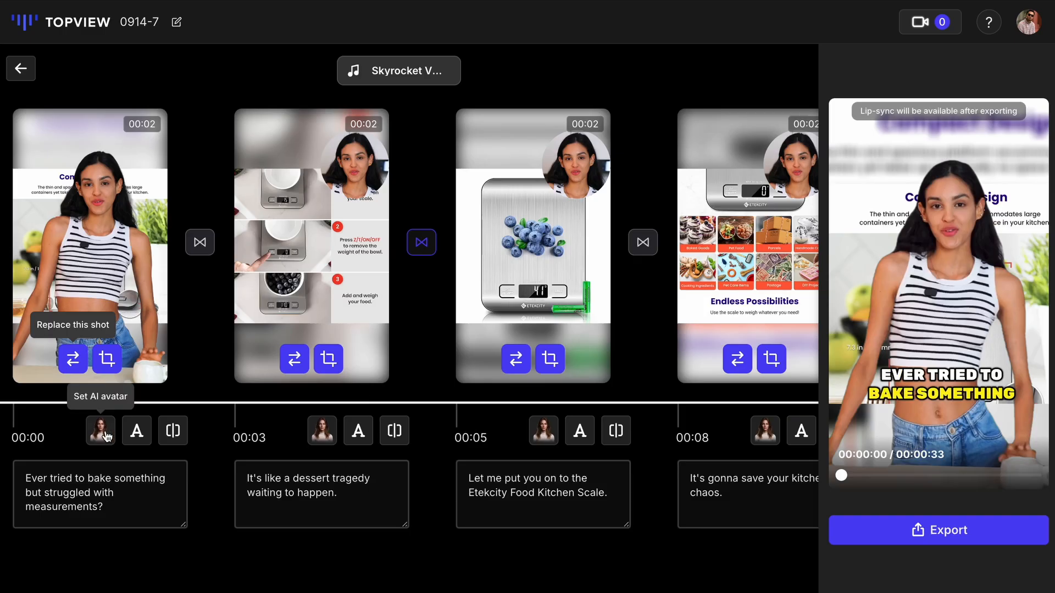
click(100, 429)
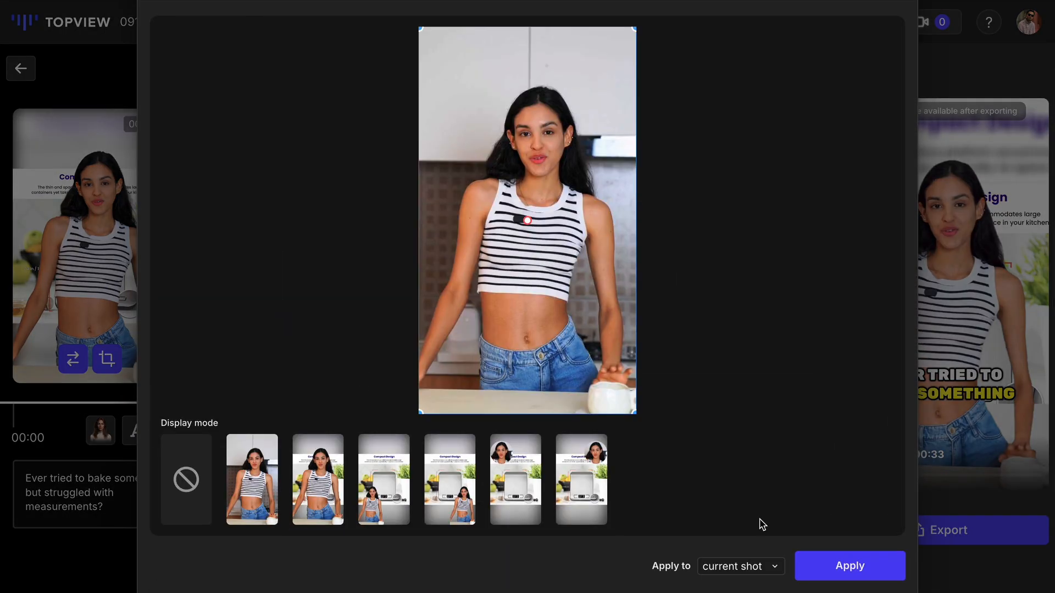
click(849, 566)
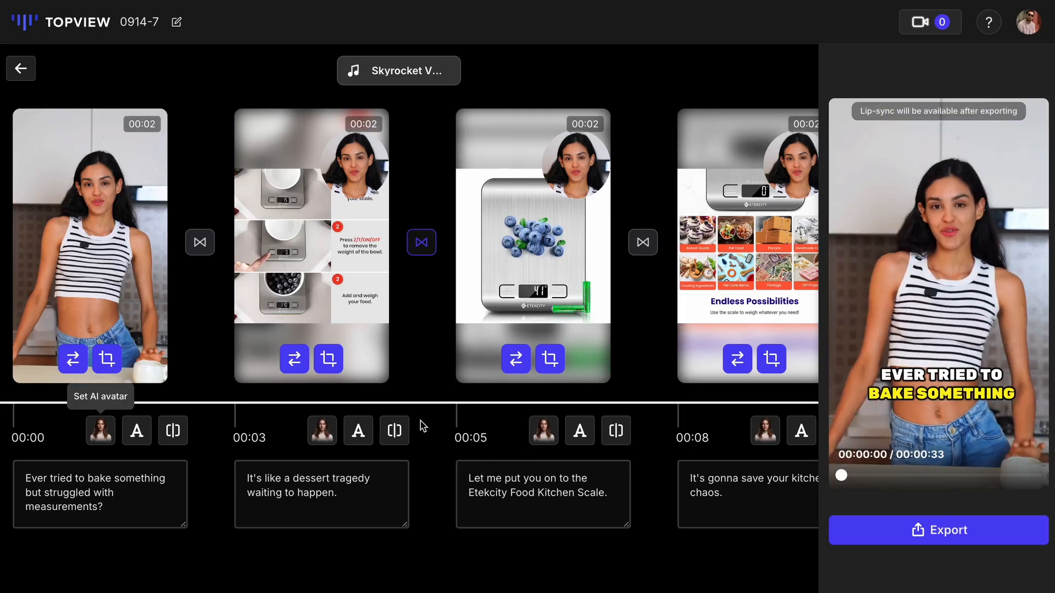
scroll(left, 3)
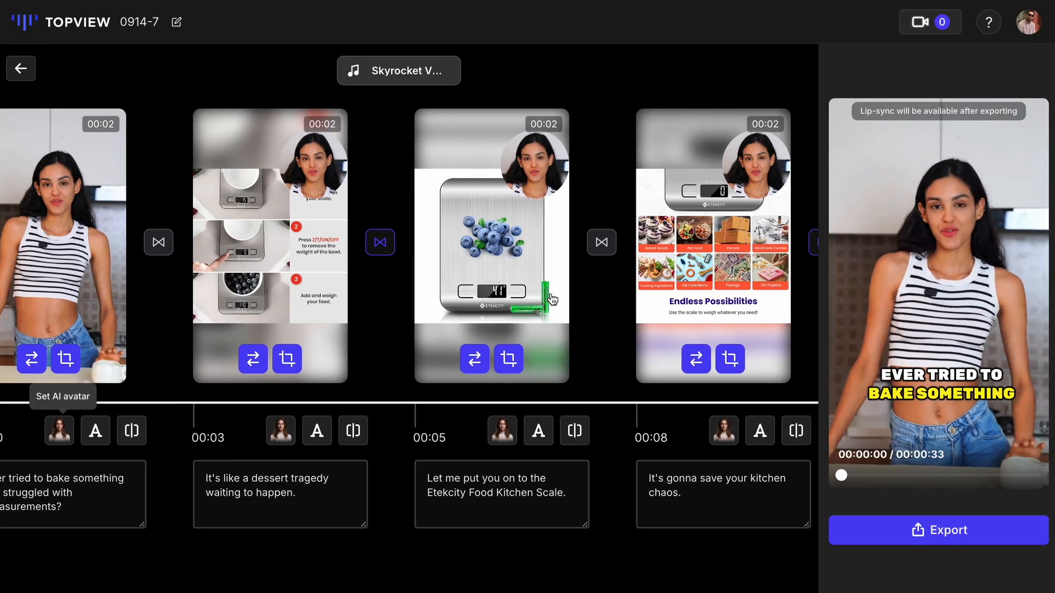
scroll(right, 3)
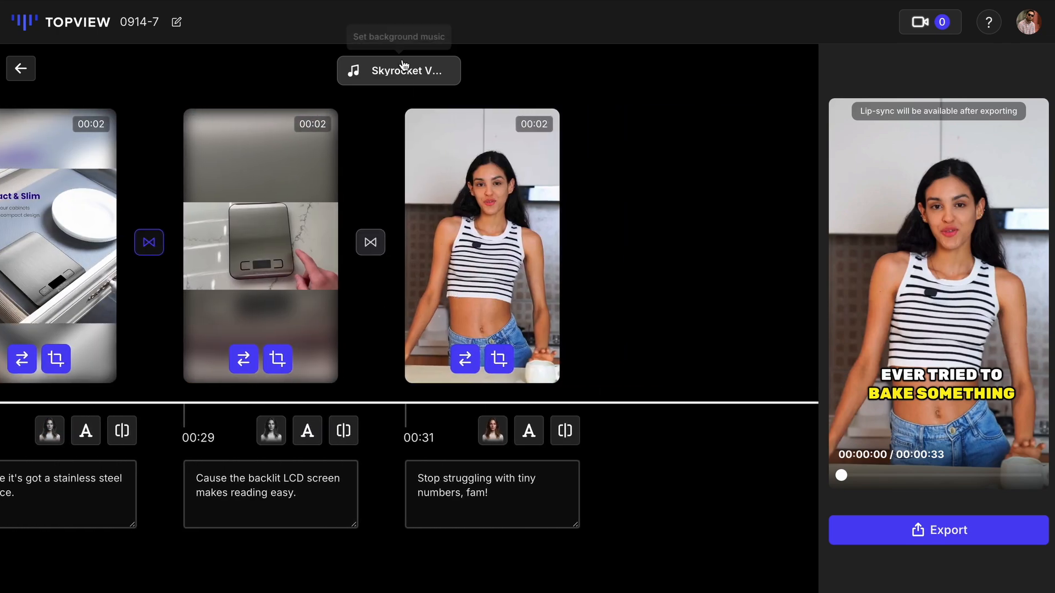
click(399, 70)
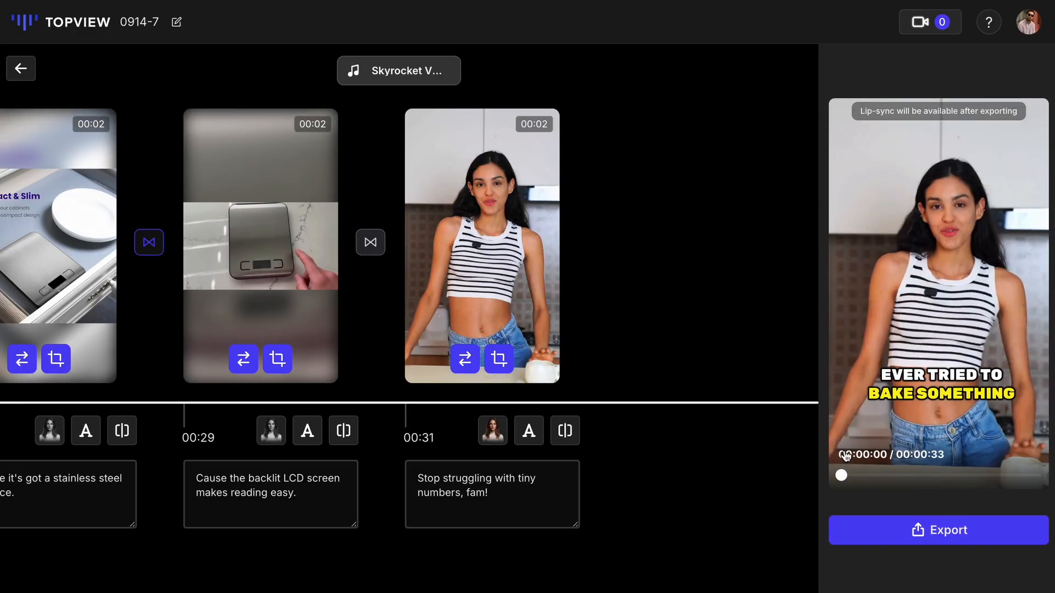
Export the 33-second kitchen scale video and confirm until exporting completes
click(938, 530)
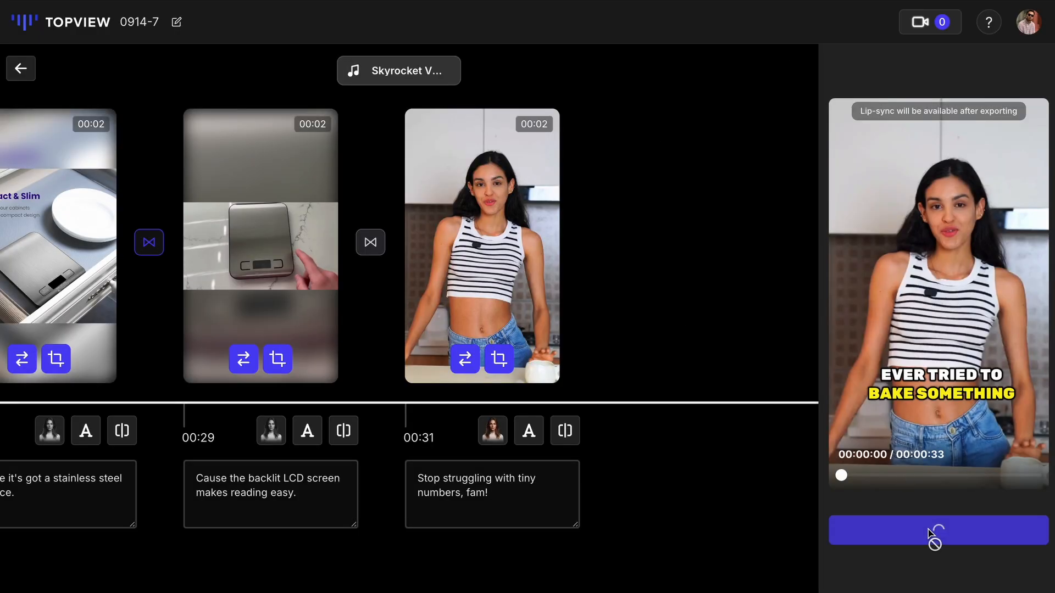
click(936, 530)
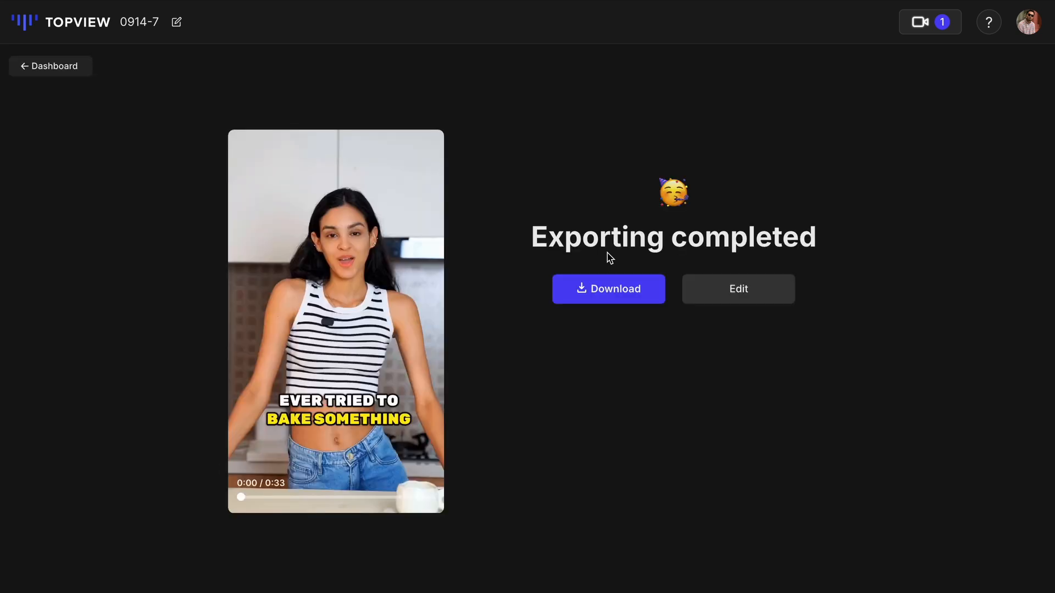
Preview script #3, 'Strong rhetorical questions to grab interest', then play and pause it
click(737, 289)
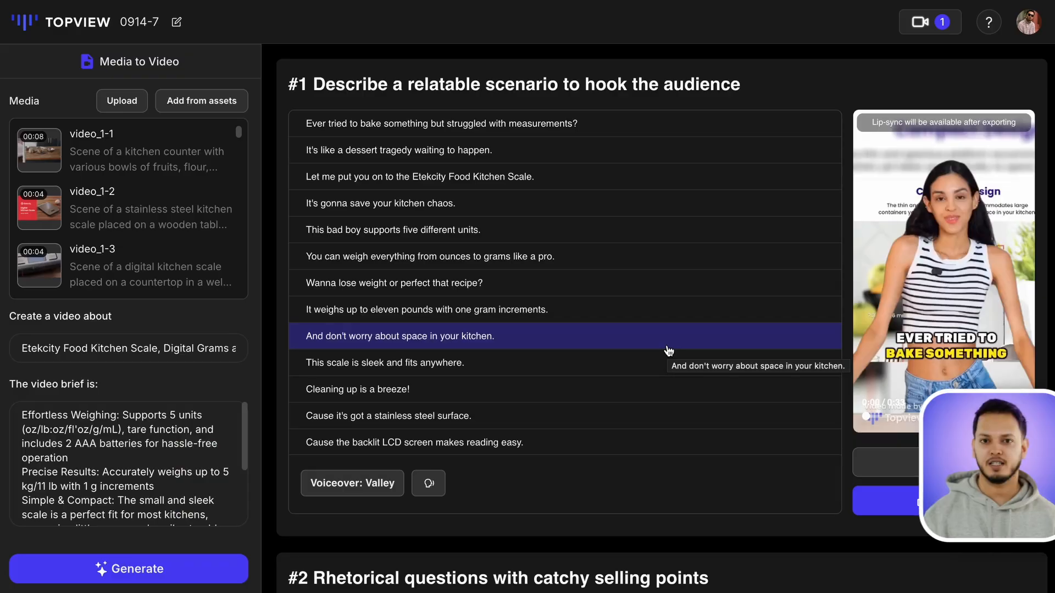
scroll(down, 3)
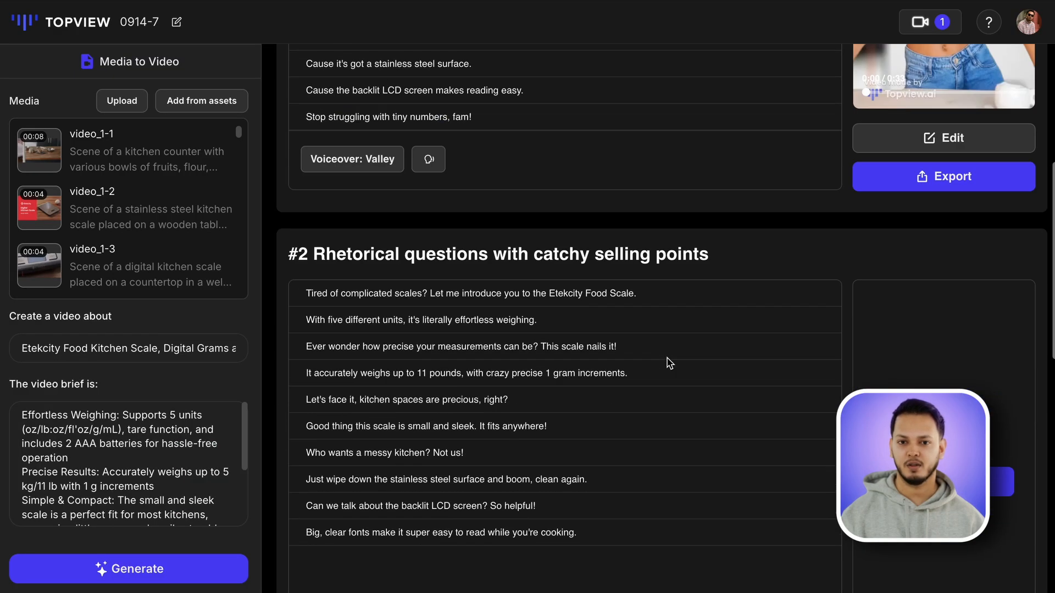
scroll(down, 3)
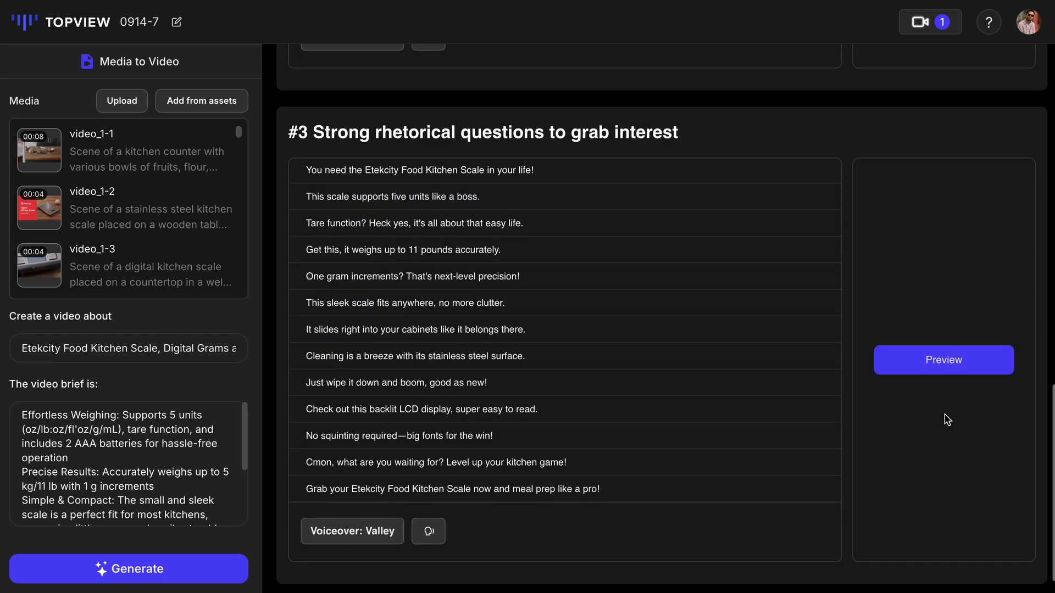
click(942, 359)
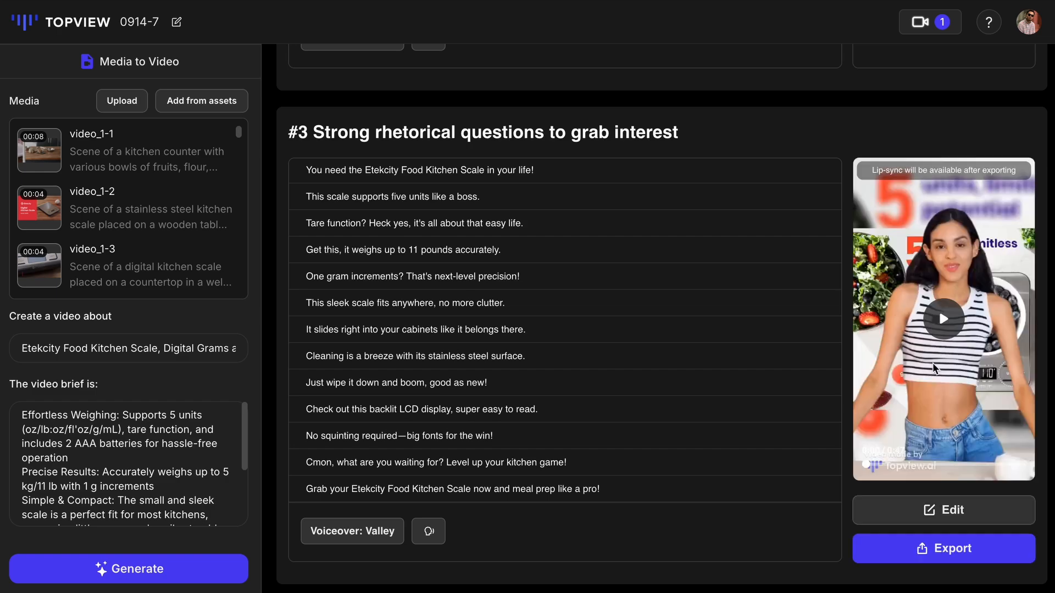
click(944, 318)
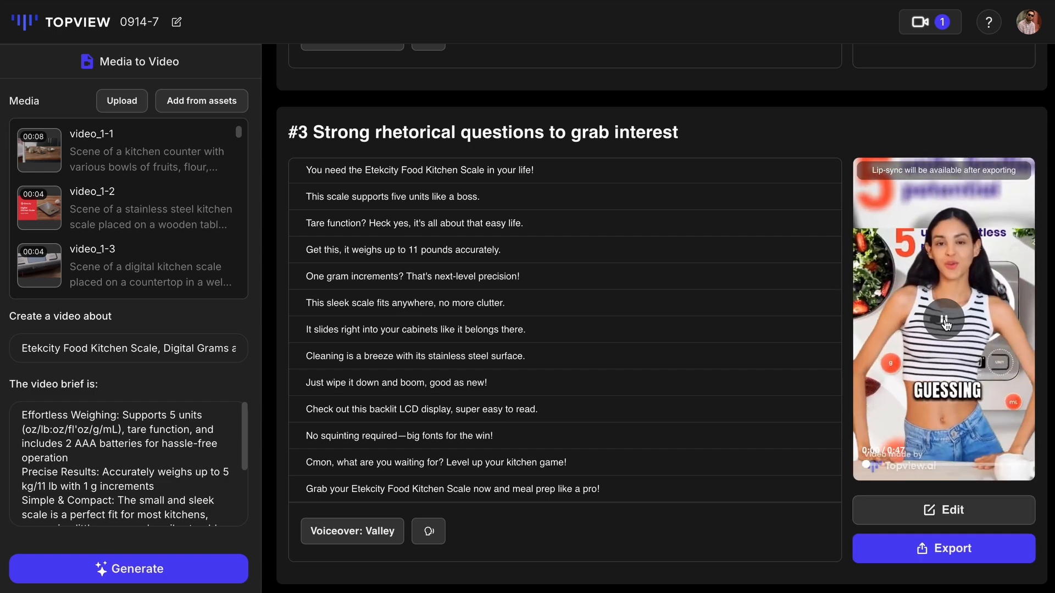
click(943, 318)
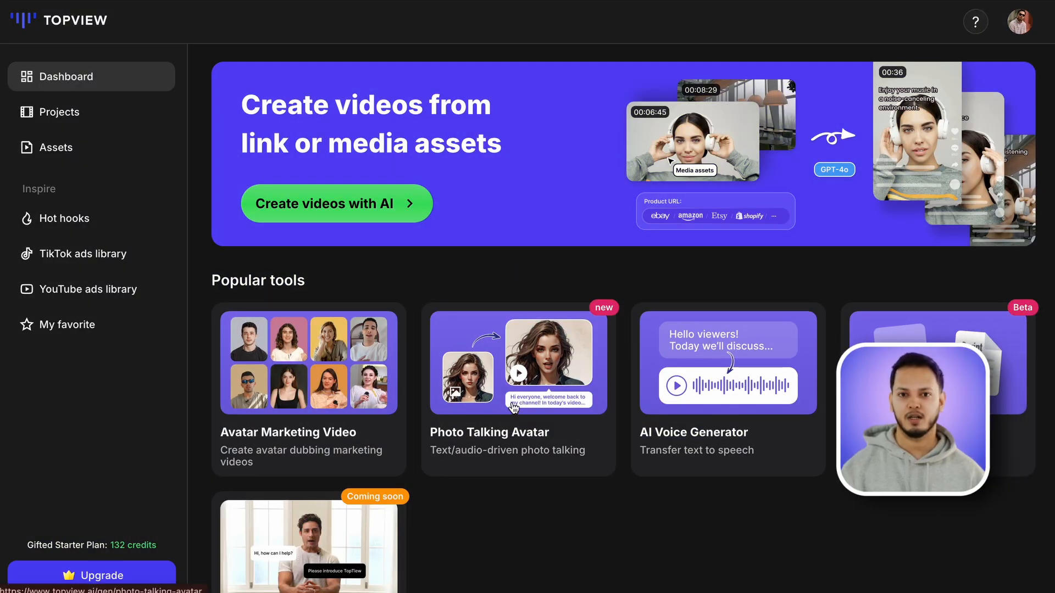
In Photo Talking Avatar, use the hoodie portrait and My Voice Recording.mp3, then generate
click(518, 363)
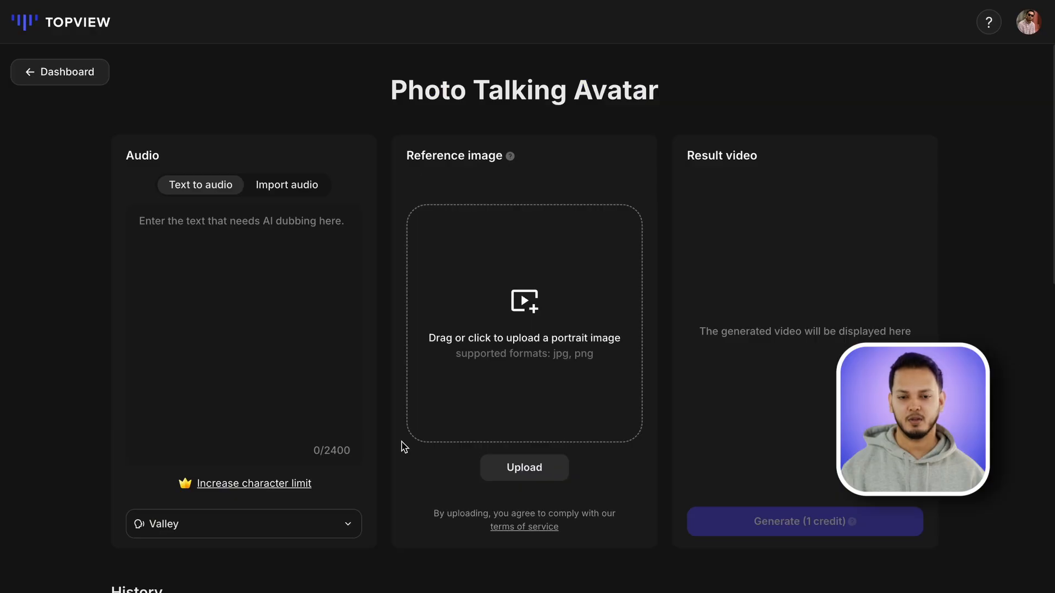
click(523, 468)
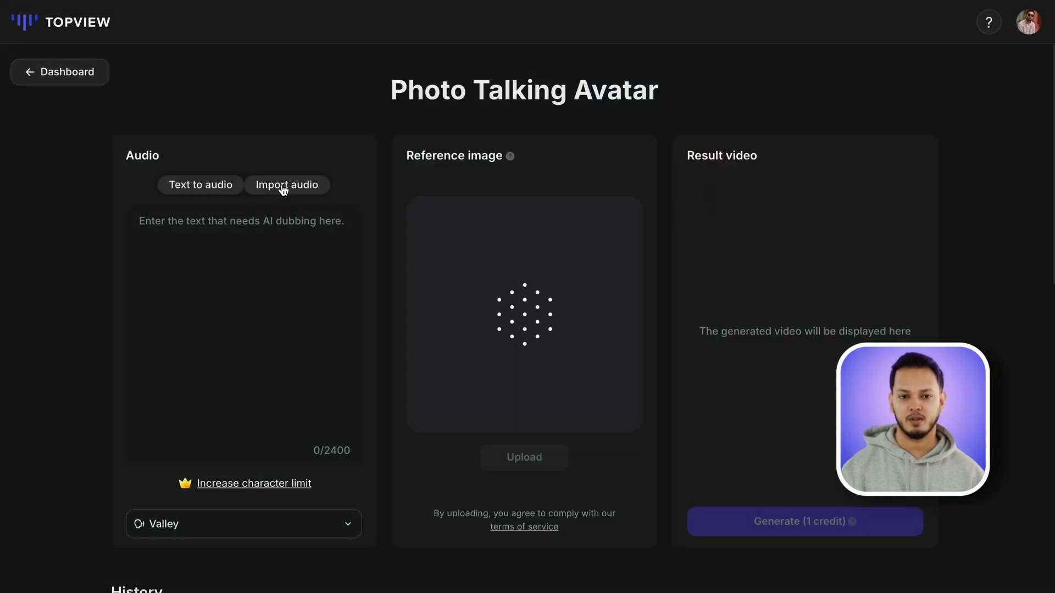
click(285, 185)
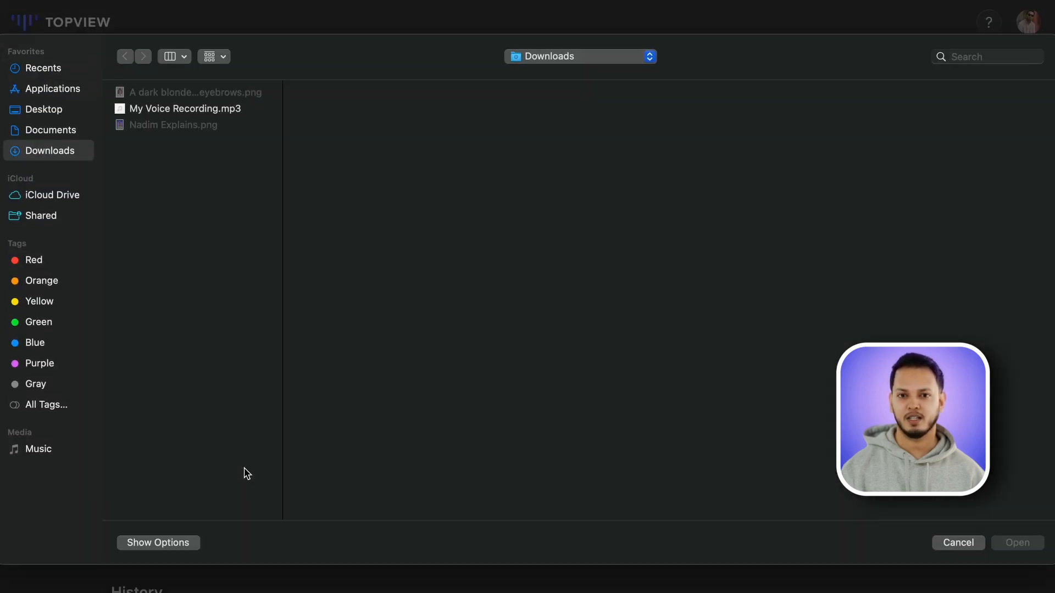
click(185, 109)
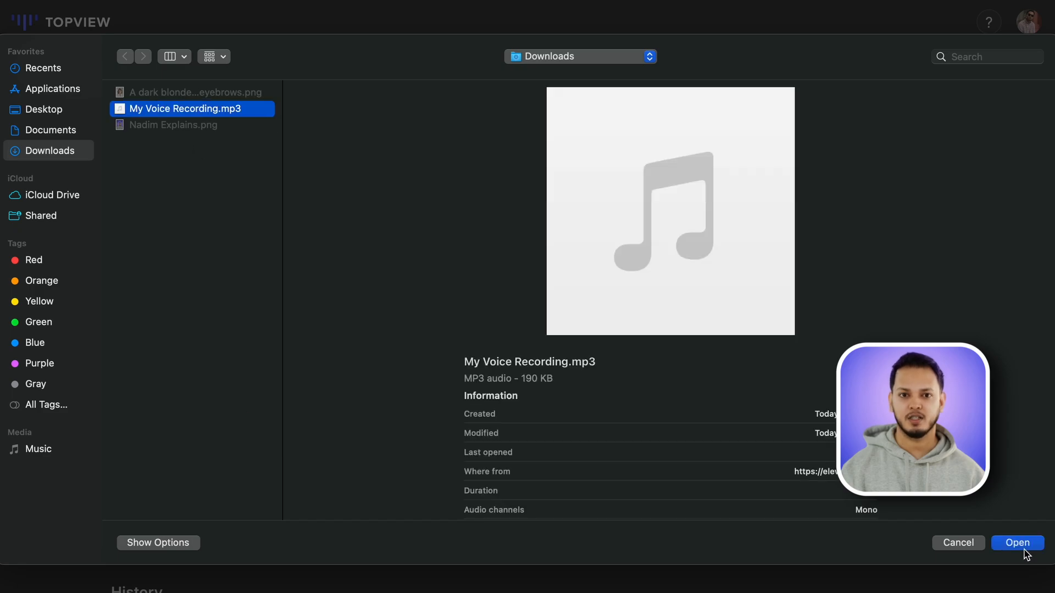
click(1016, 543)
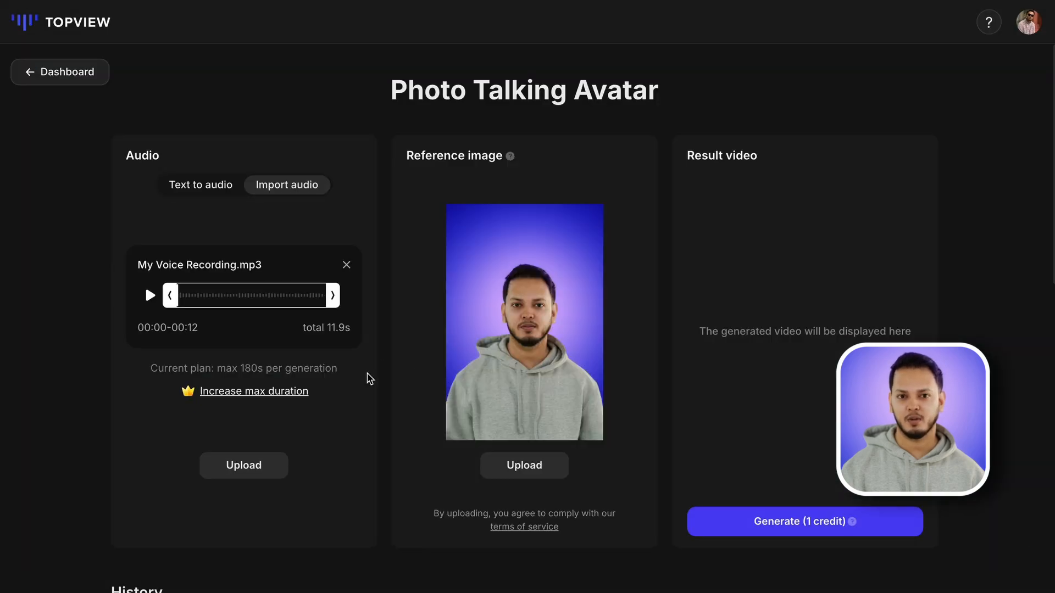
click(804, 522)
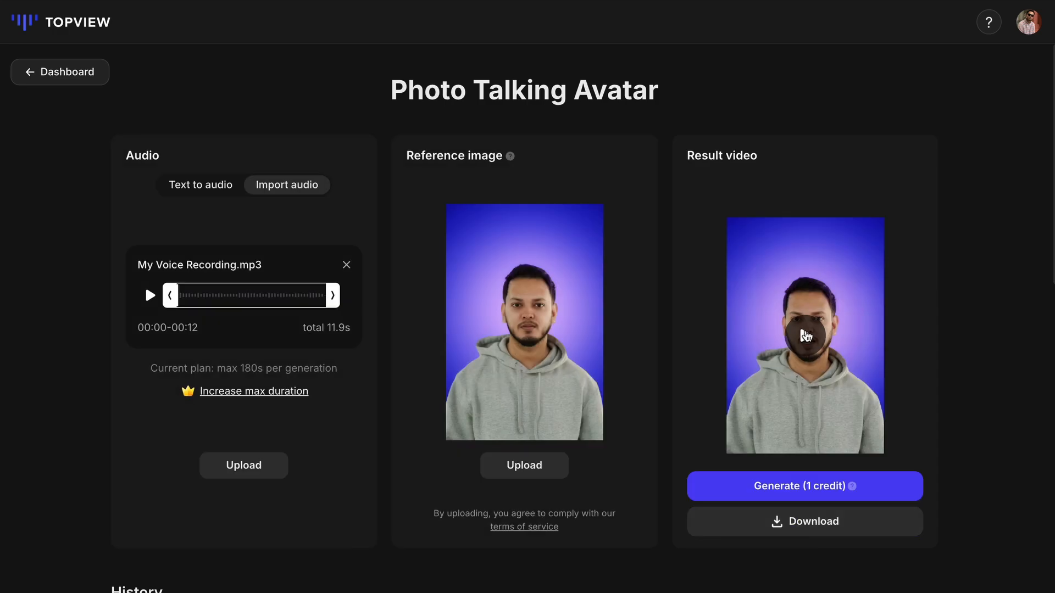
Open the 11-second talking avatar result video in the larger player
click(805, 335)
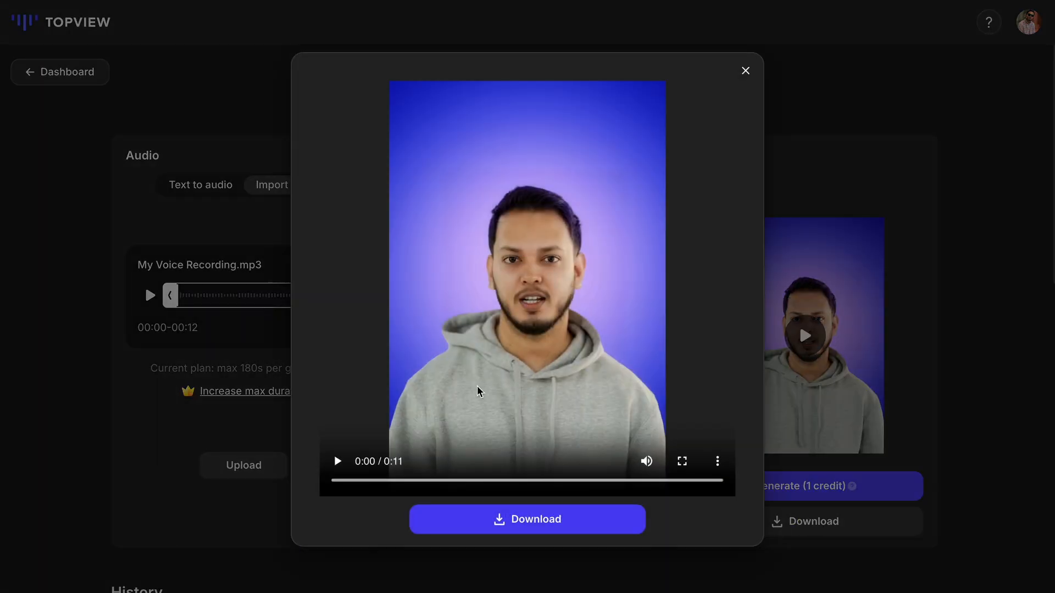
mouse_move(356, 527)
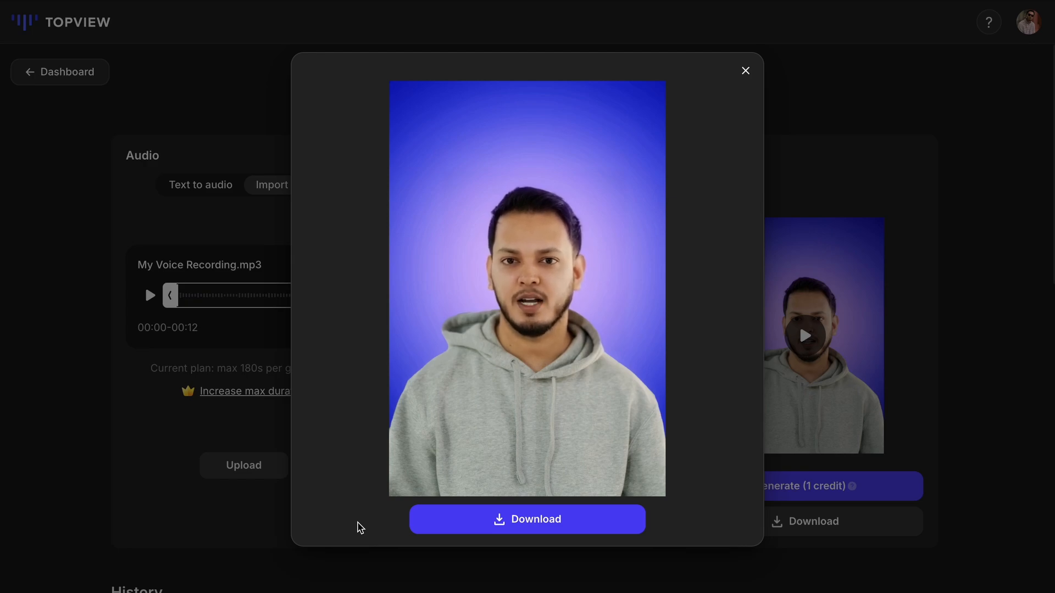
Replace the reference image with the dark blonde woman photo and switch to Text to audio
click(745, 70)
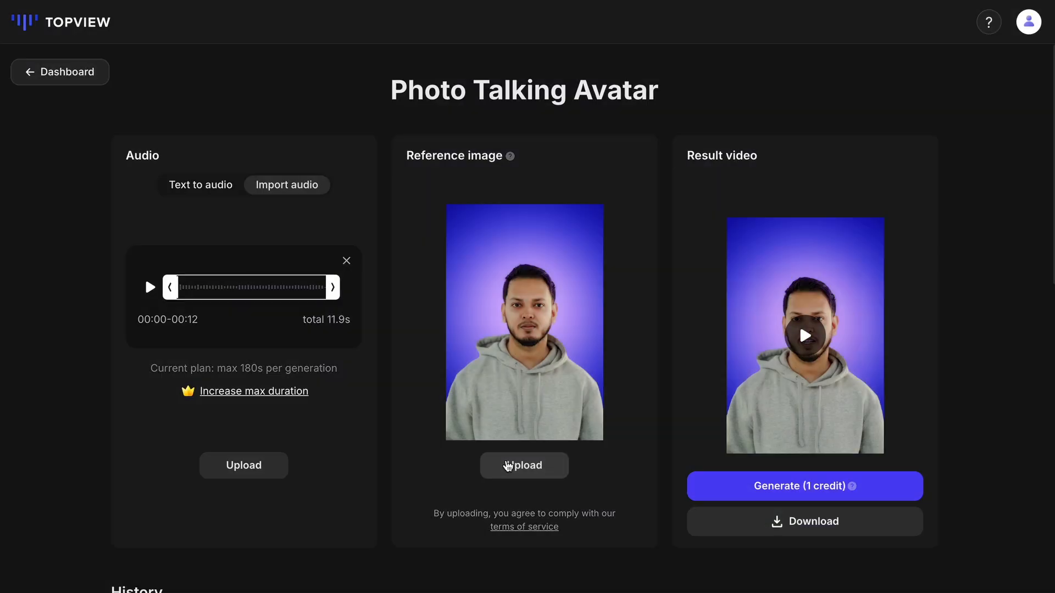
click(524, 464)
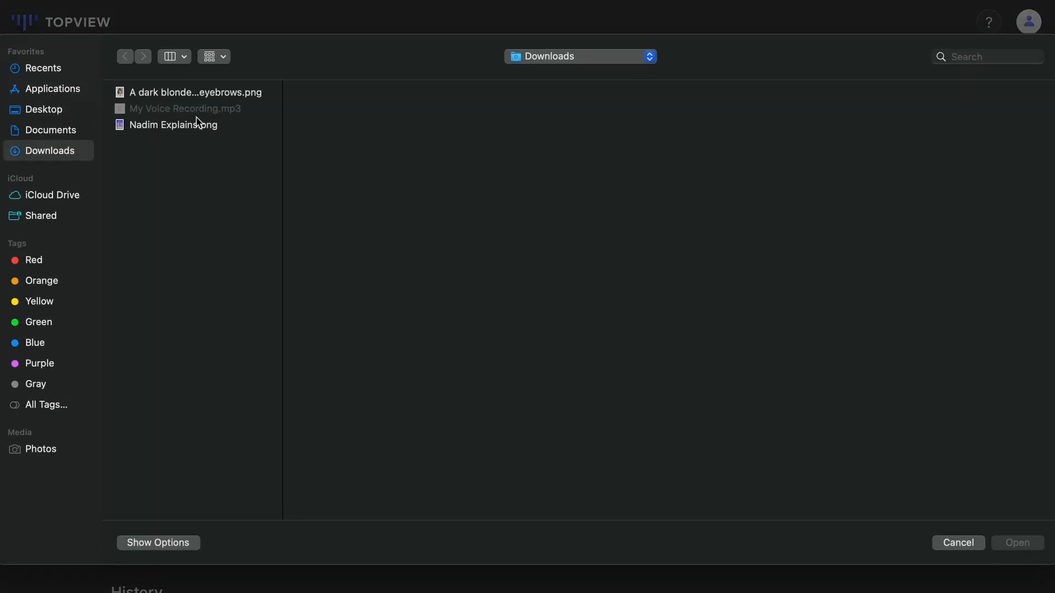
click(195, 92)
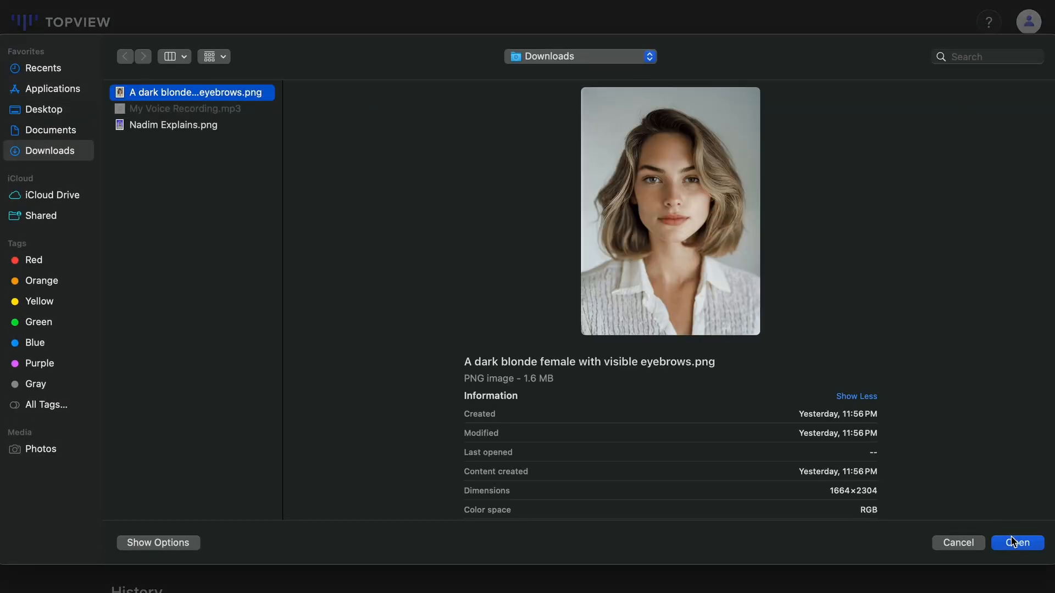
click(1016, 542)
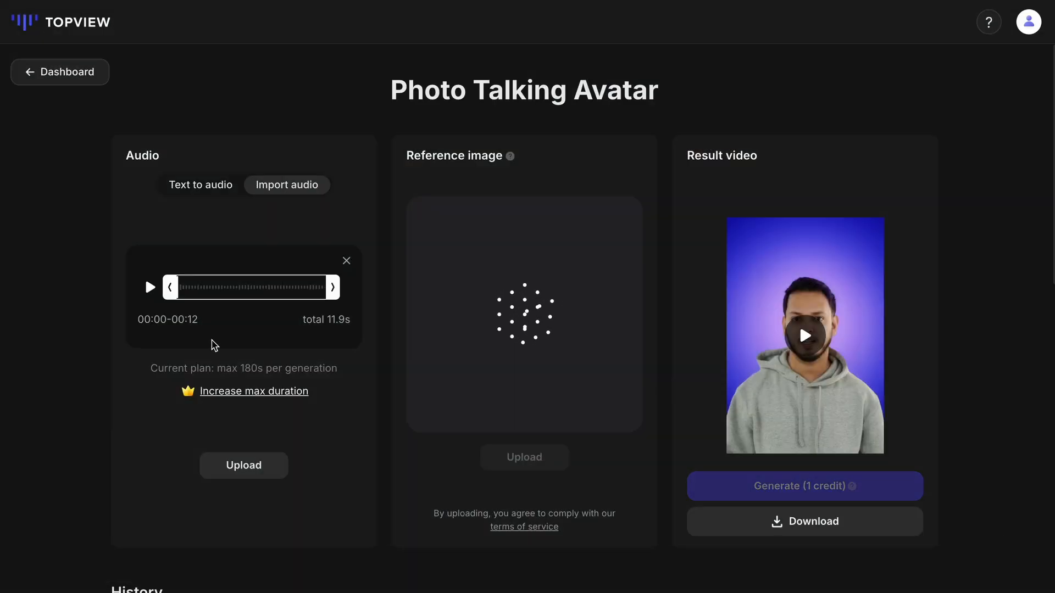
click(200, 186)
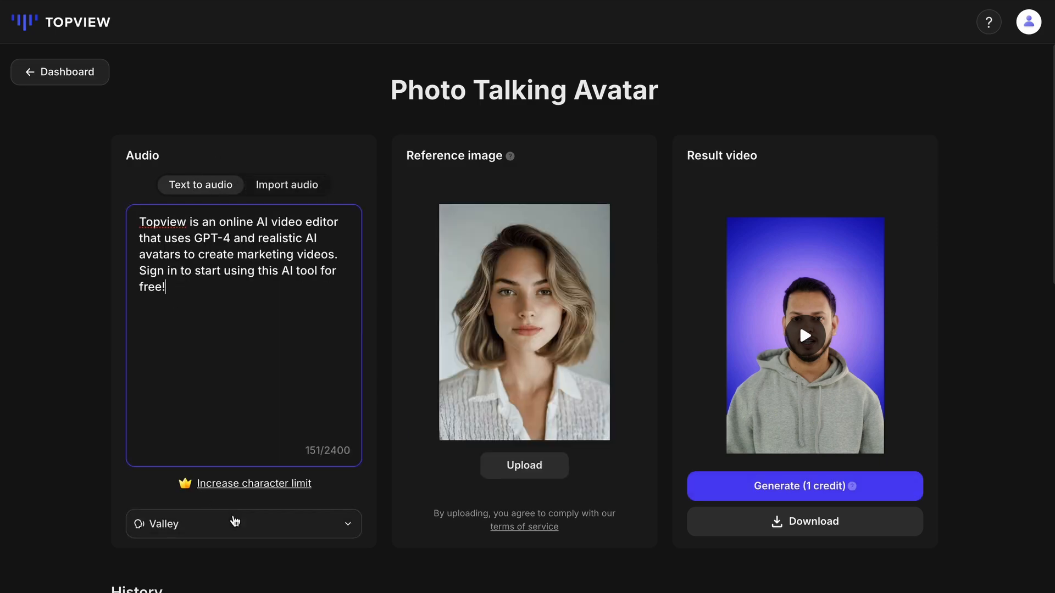
Play Valley's voice sample, filter voices to English and Female, and confirm Valley
click(243, 524)
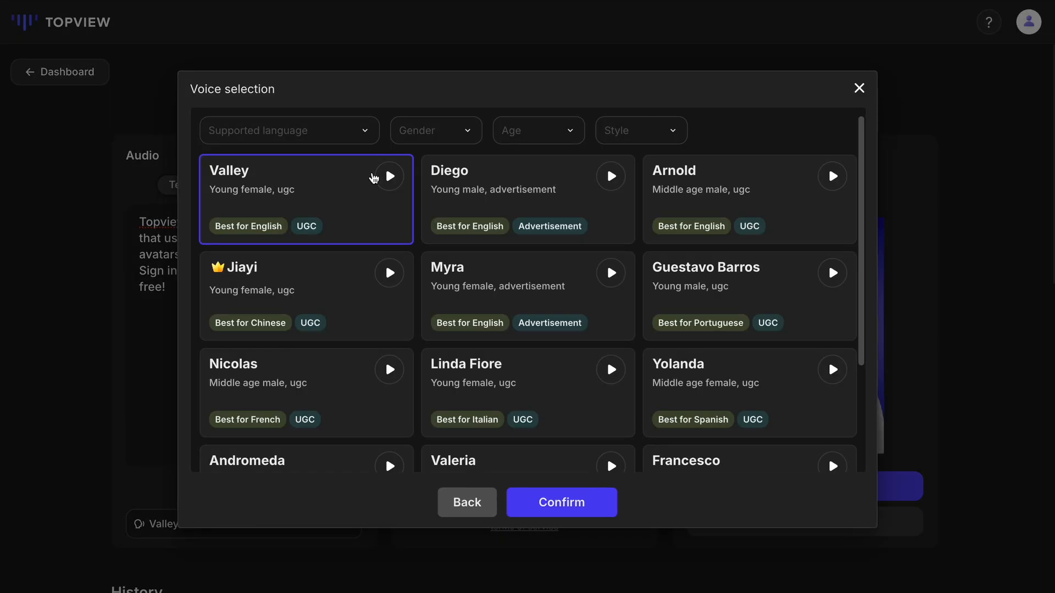
click(389, 176)
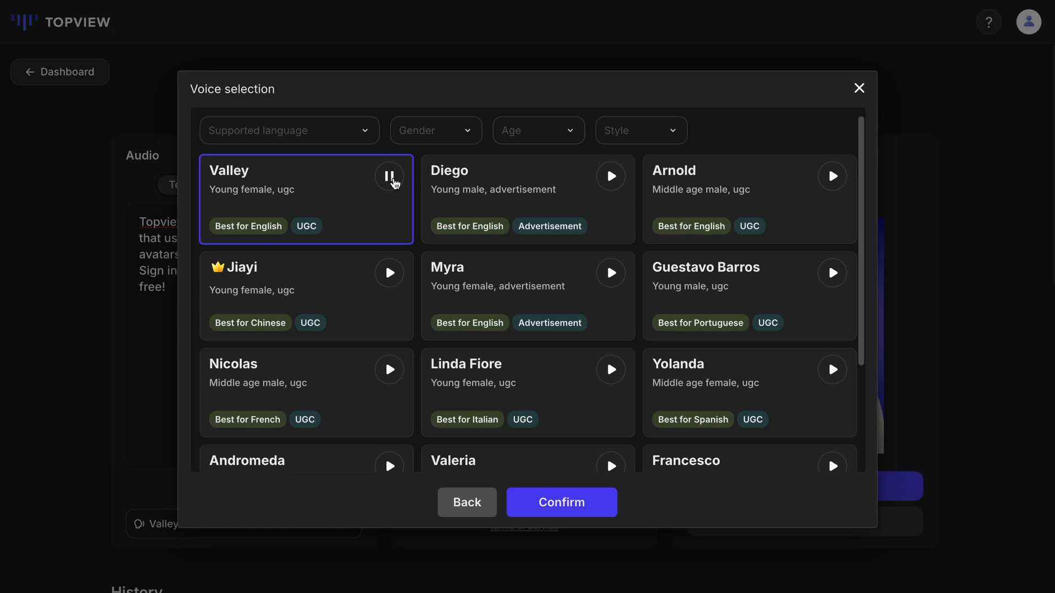
click(288, 130)
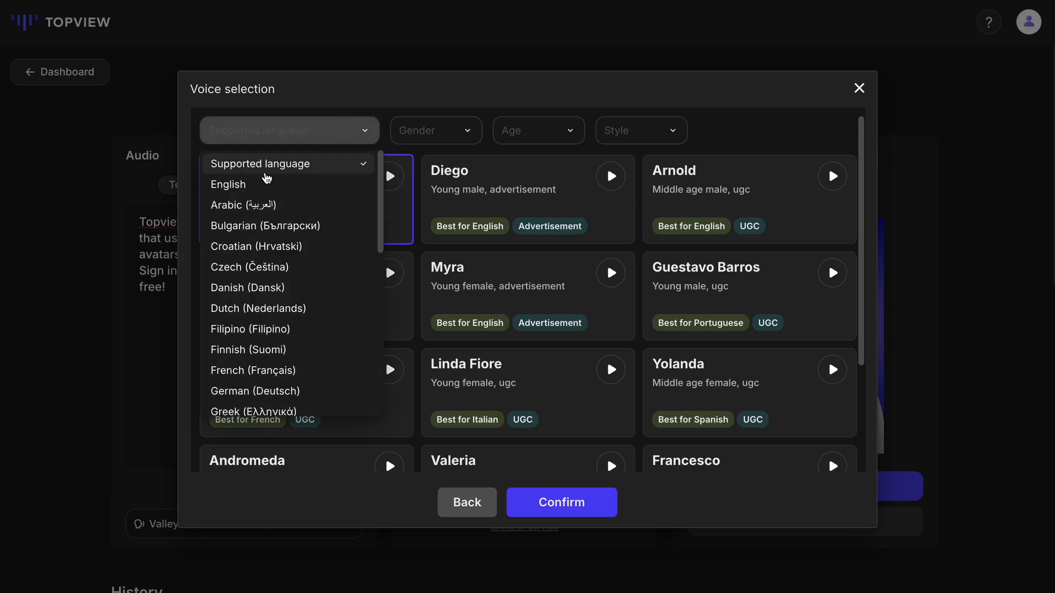
click(228, 184)
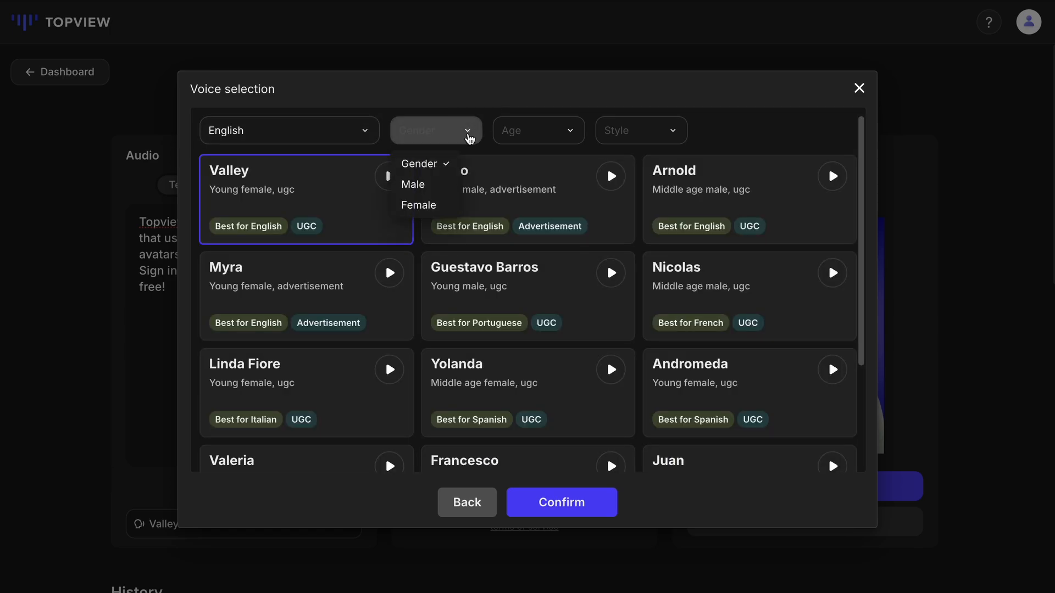
click(418, 205)
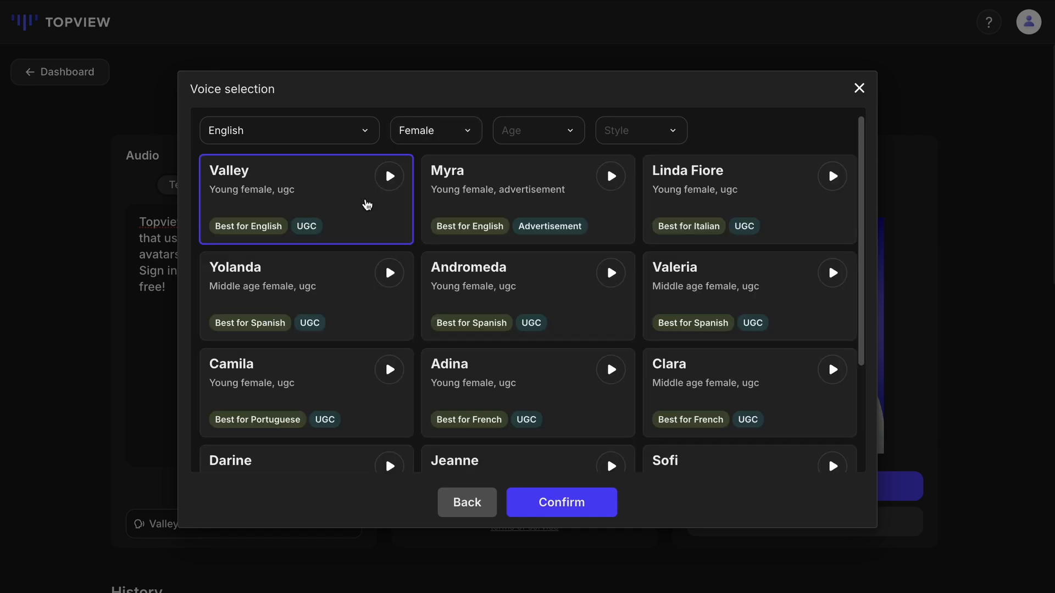
mouse_move(611, 176)
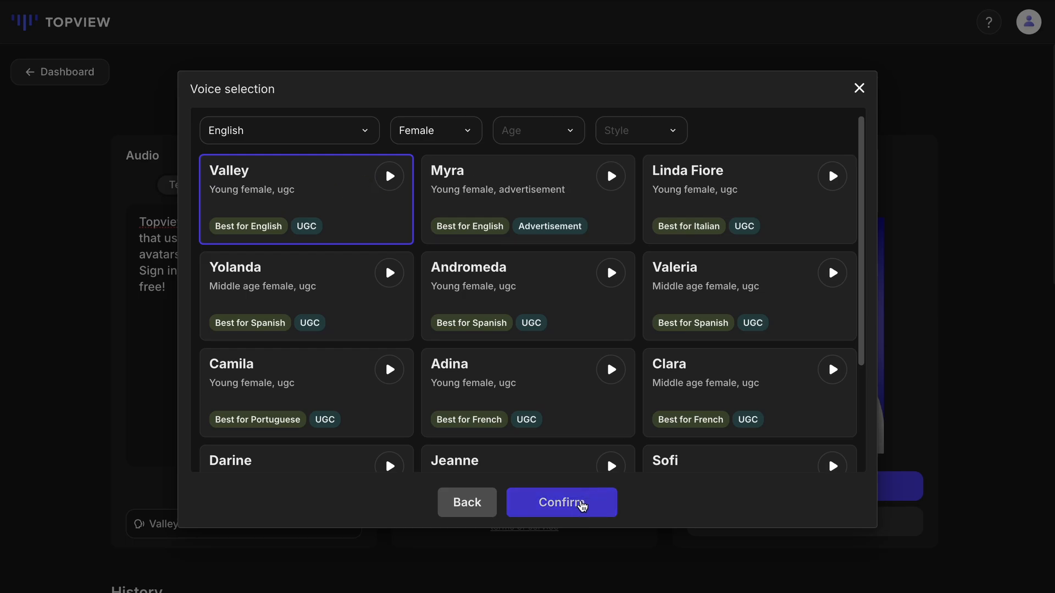
click(561, 503)
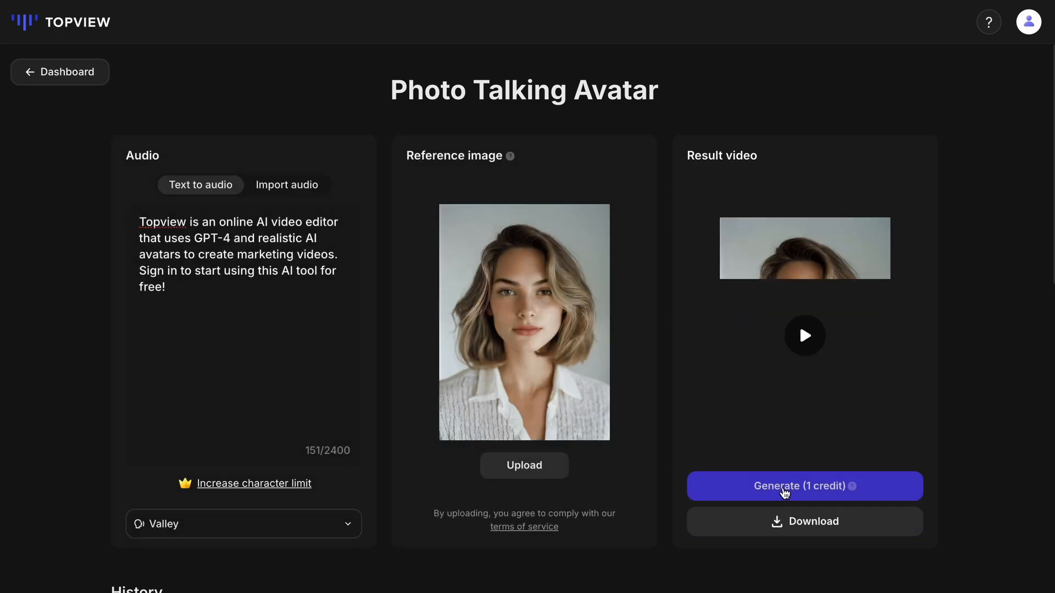
Open the 9-second blonde woman talking video in the player and start playback
click(804, 335)
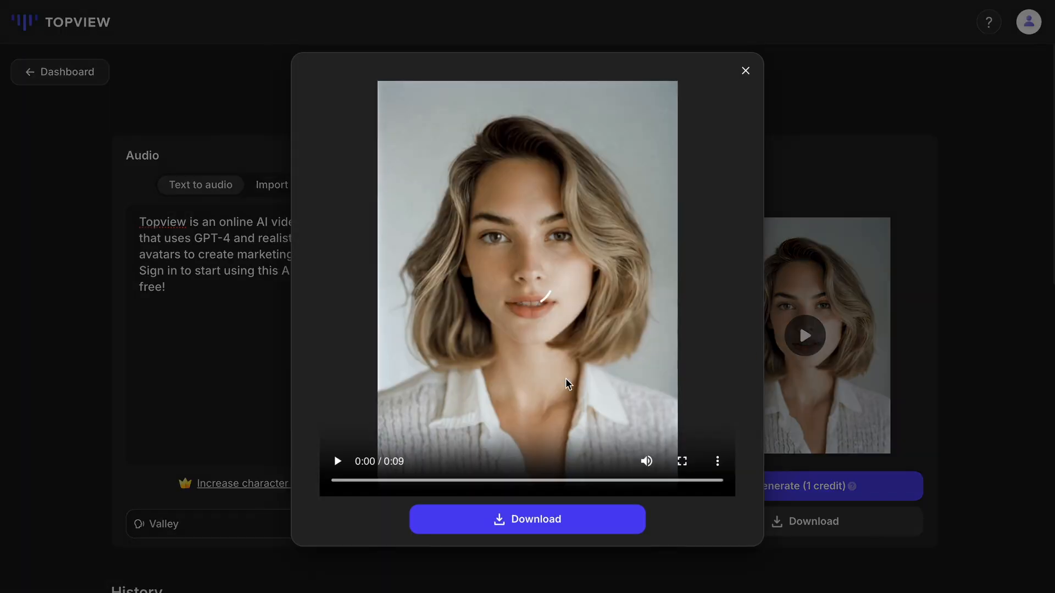
click(338, 462)
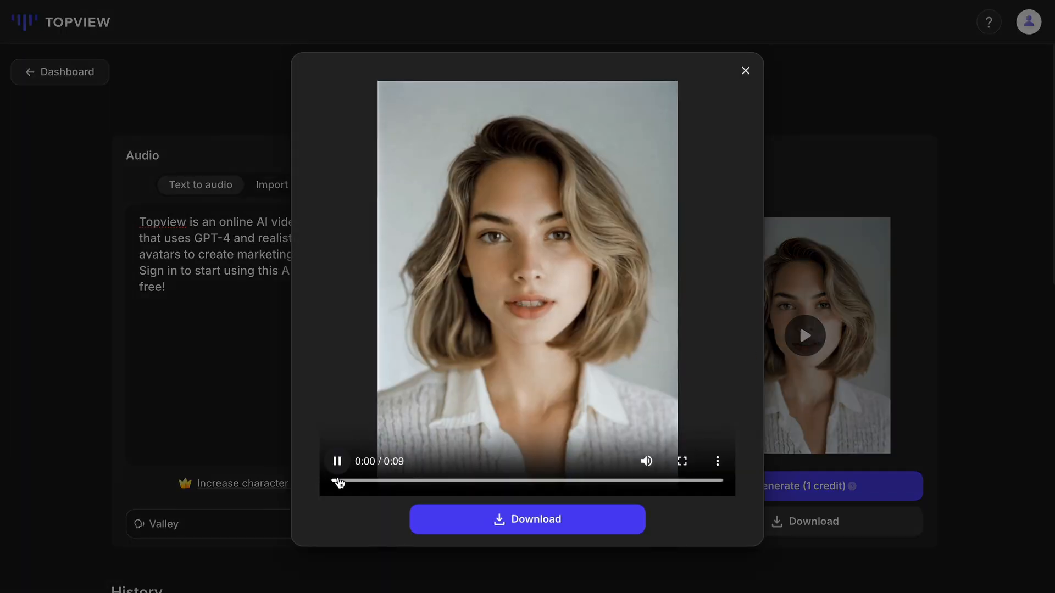